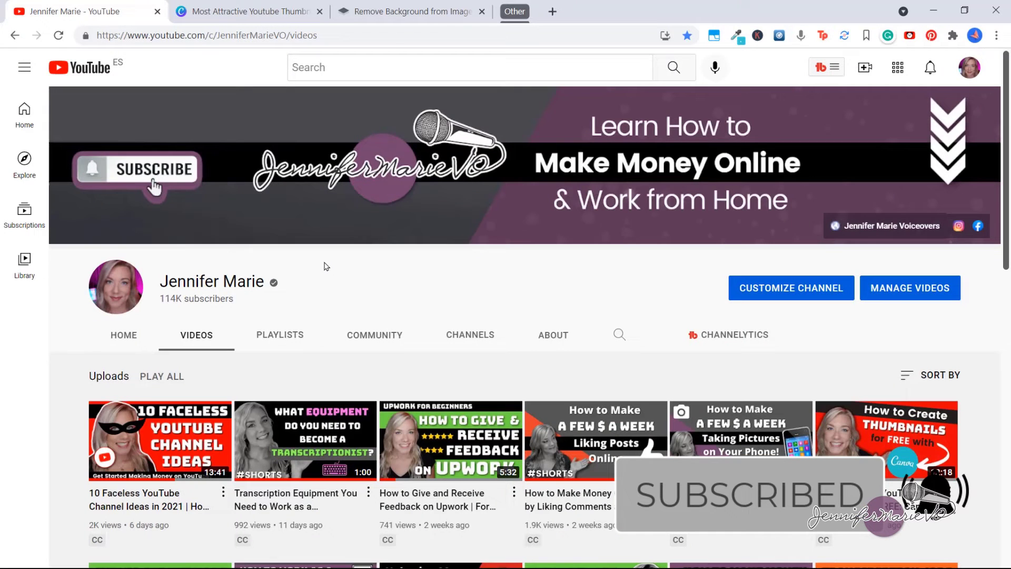
Select the presenter photo on the red Canva thumbnail
scroll(down, 3)
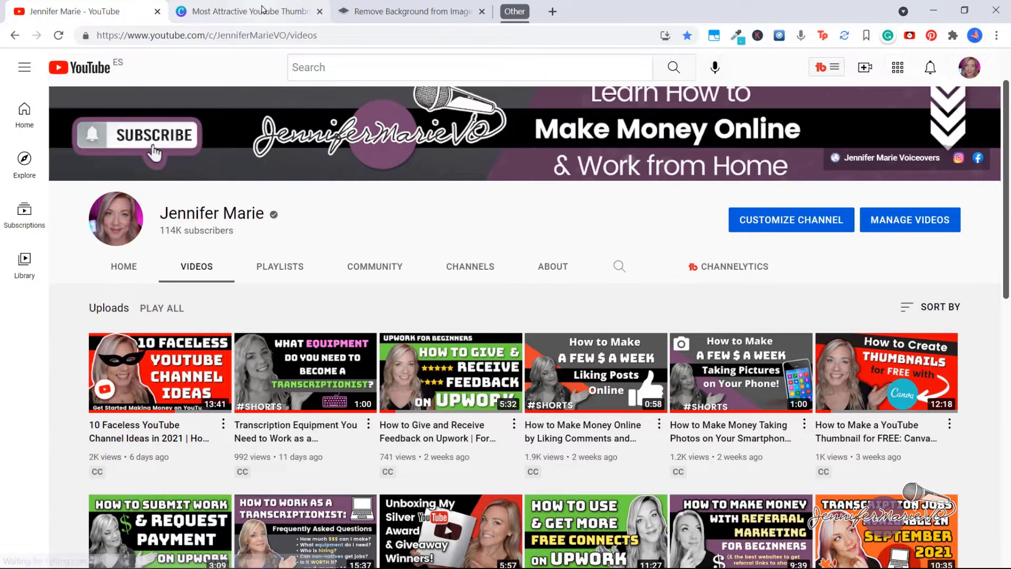
click(249, 12)
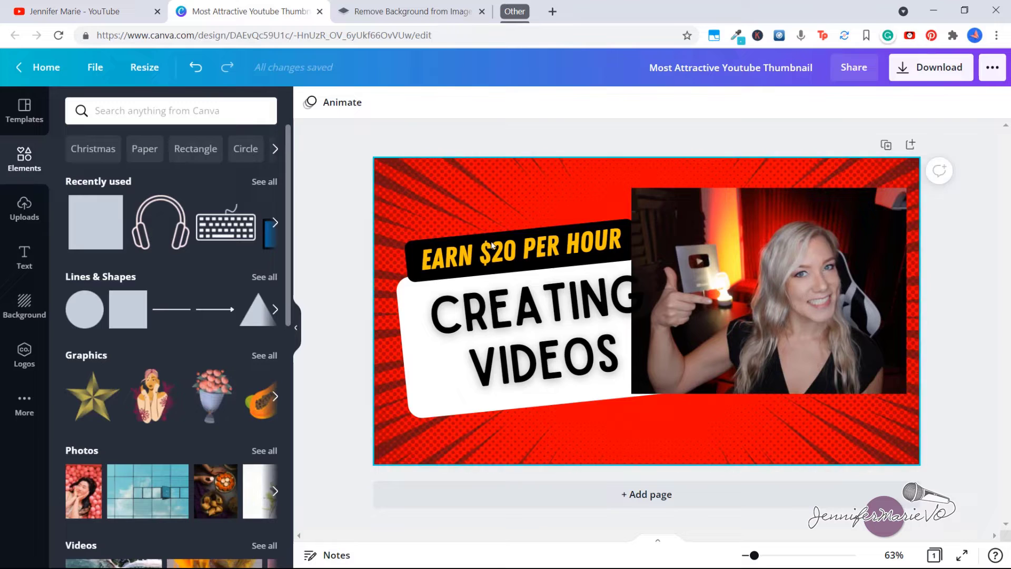
click(768, 291)
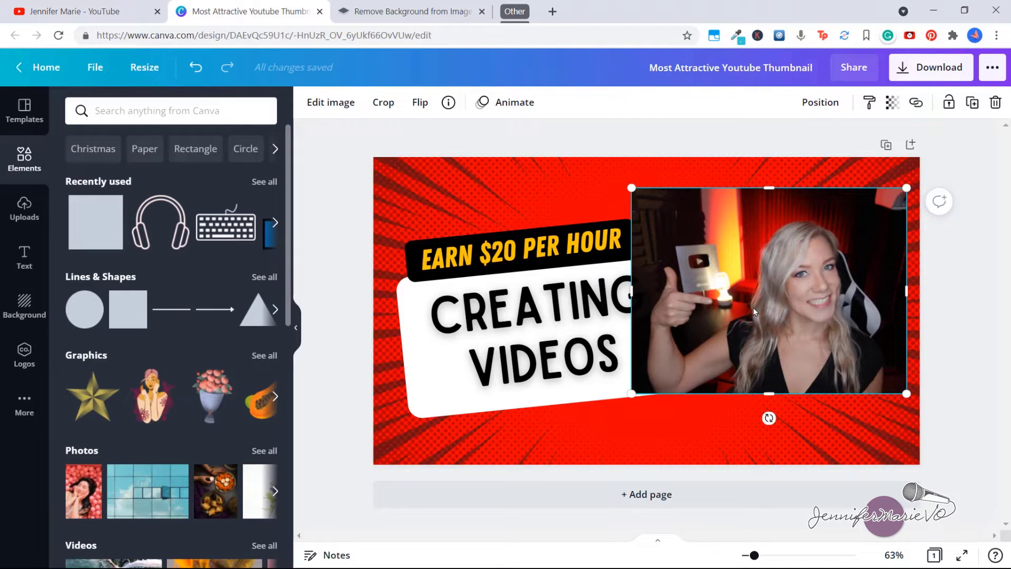
drag(768, 291, 738, 306)
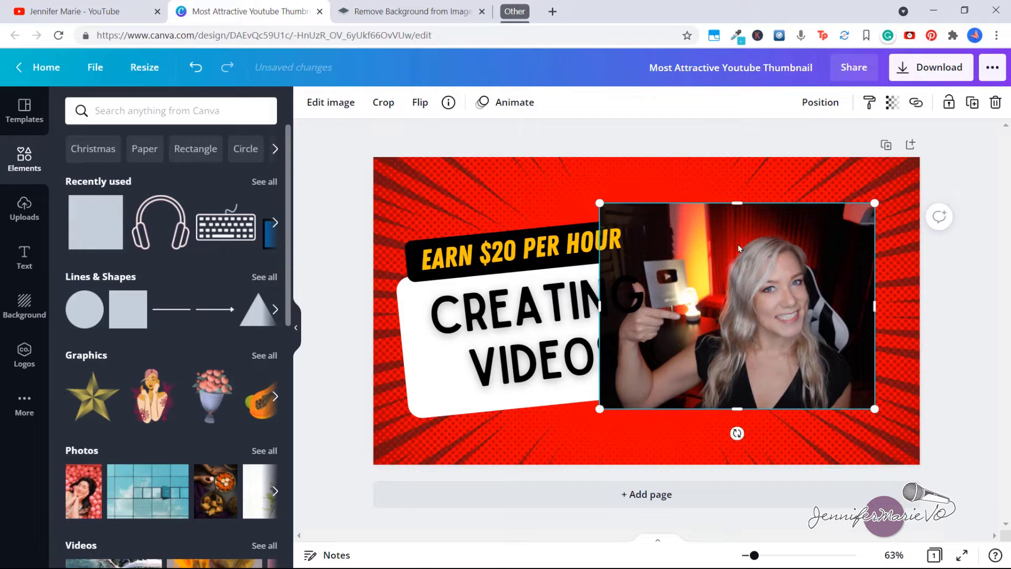
Try Canva's Background Remover on the photo and cancel it, then delete the photo
click(330, 102)
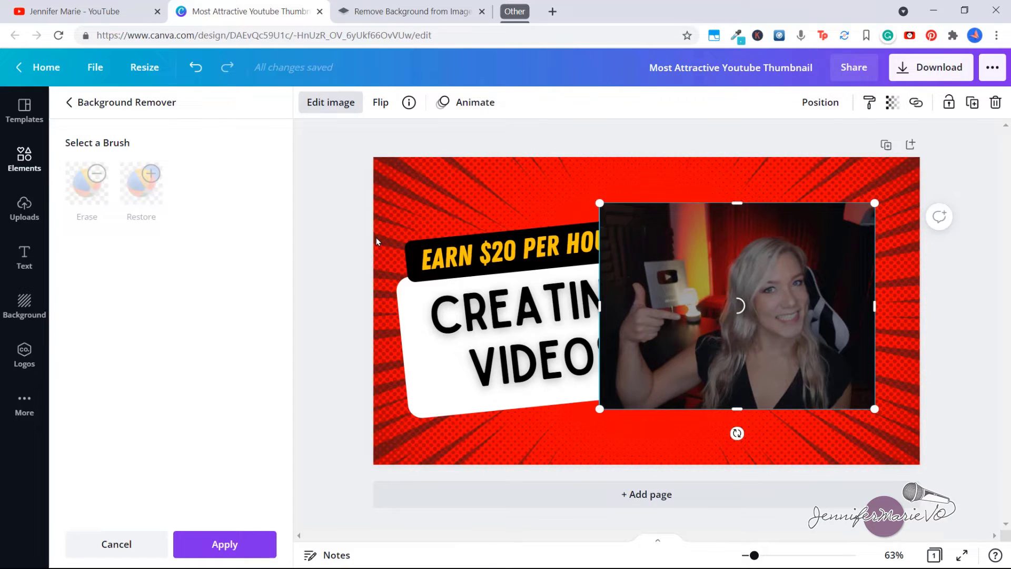
click(224, 544)
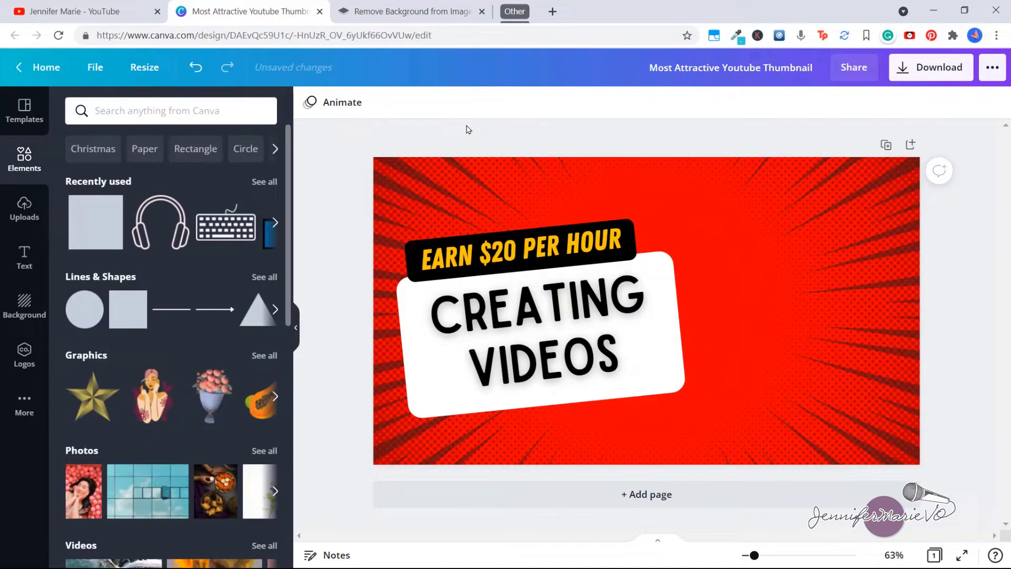
Upload the presenter photo to remove.bg to get her cut out on a transparent background
click(412, 11)
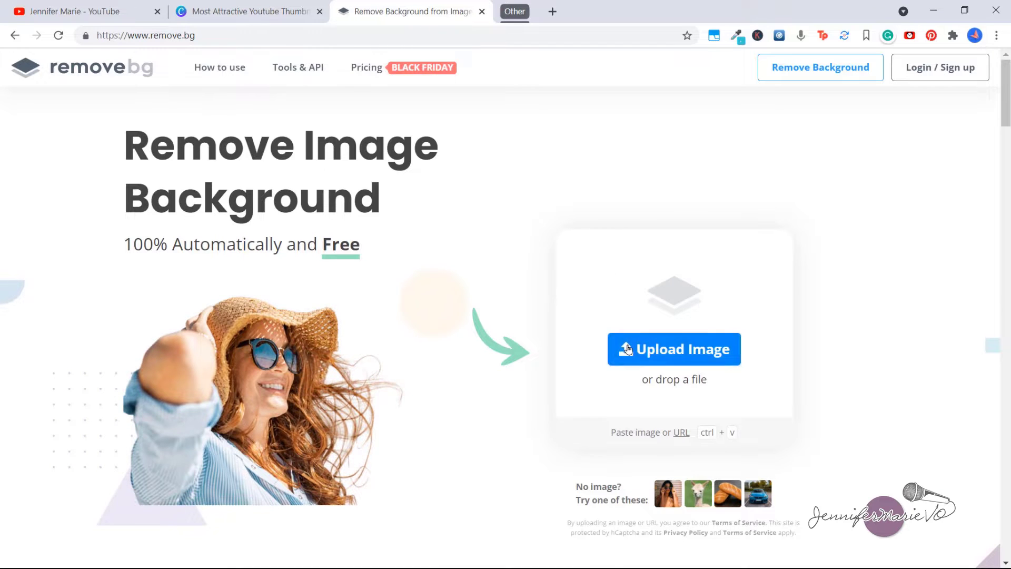
click(673, 348)
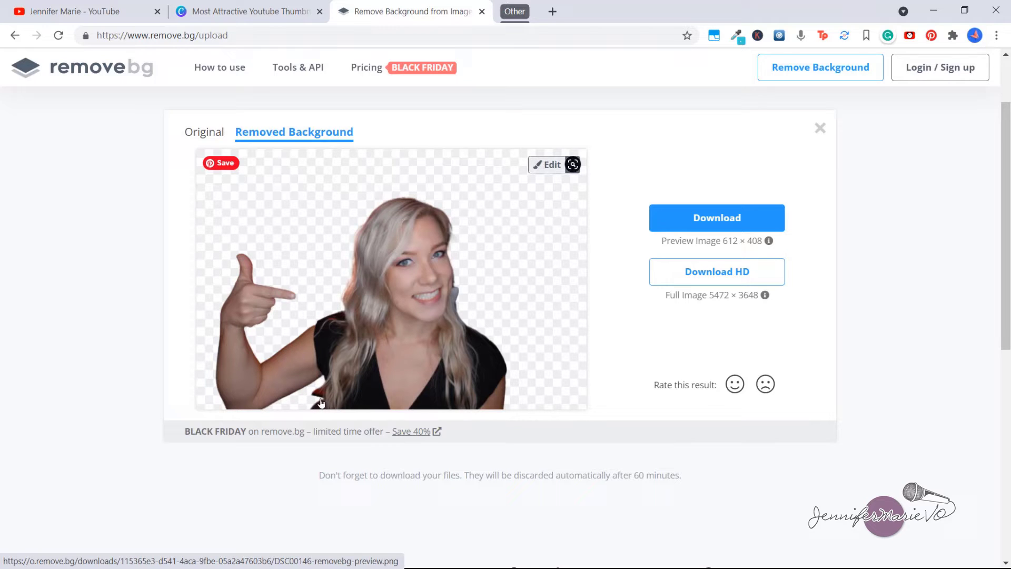
mouse_move(393, 226)
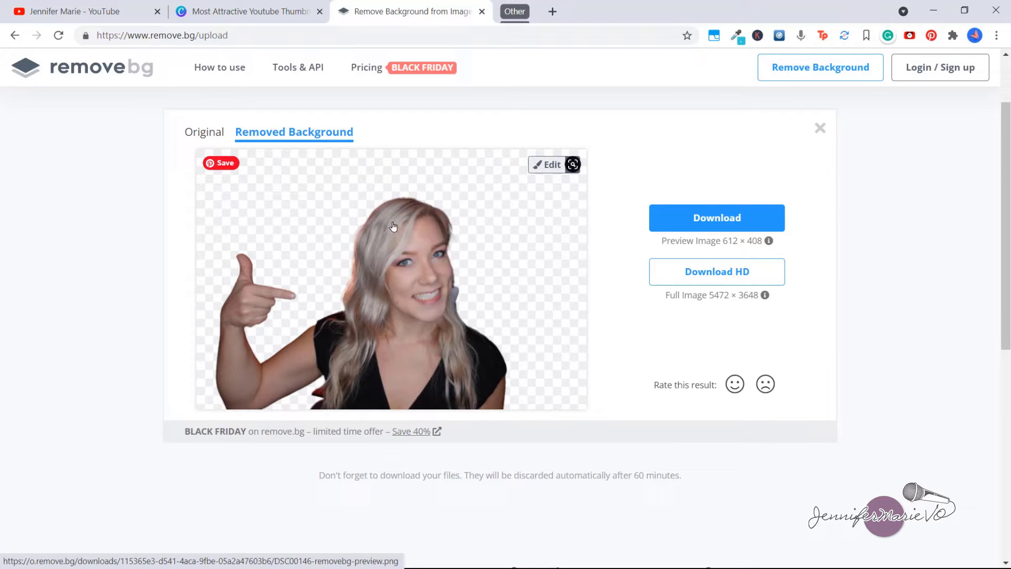
mouse_move(253, 180)
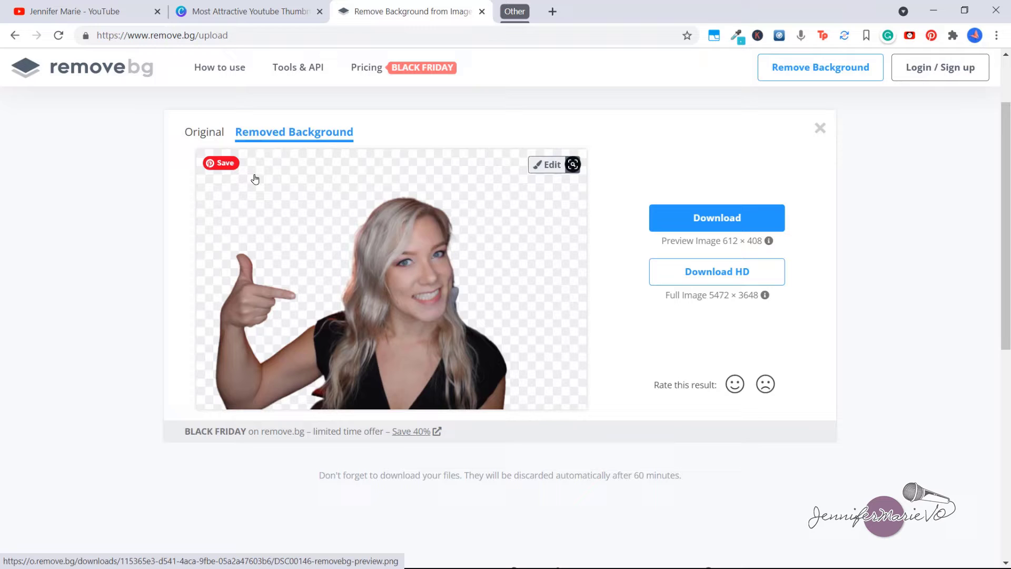
mouse_move(504, 246)
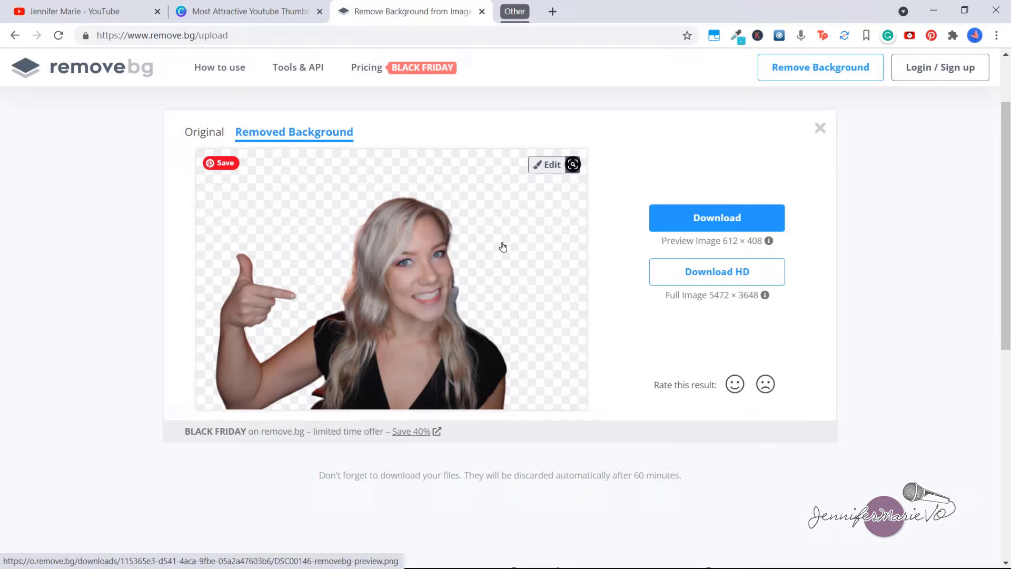
mouse_move(286, 276)
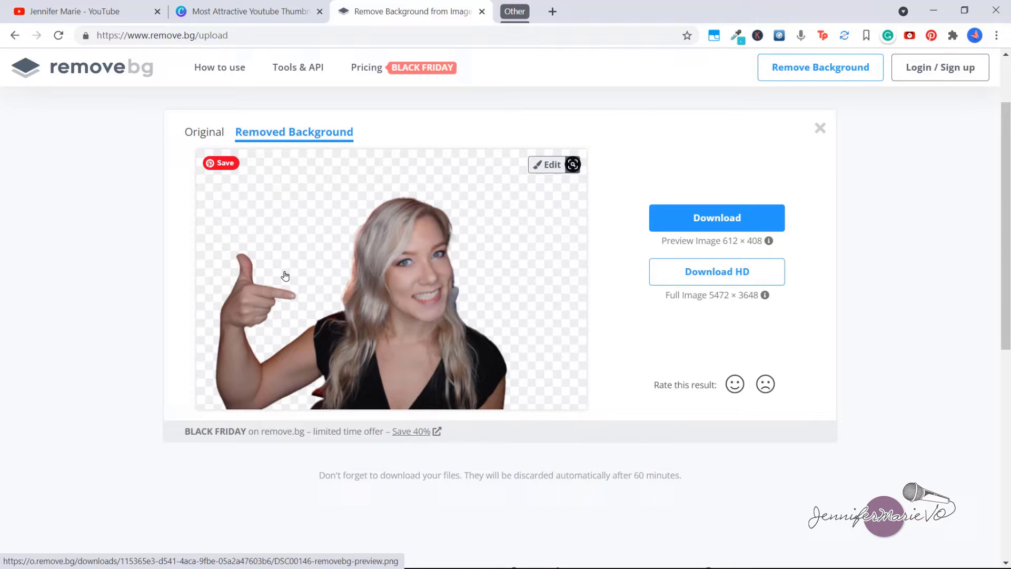
mouse_move(346, 273)
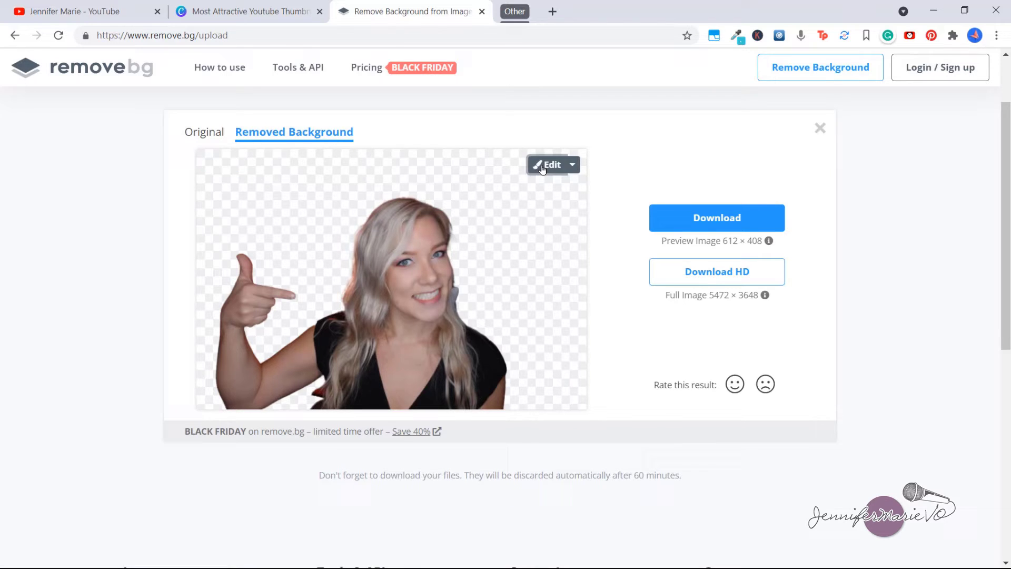
In Erase / Restore, zoom in on the hair edge and shrink the brush to erase the fuzzy hair fringe
click(549, 165)
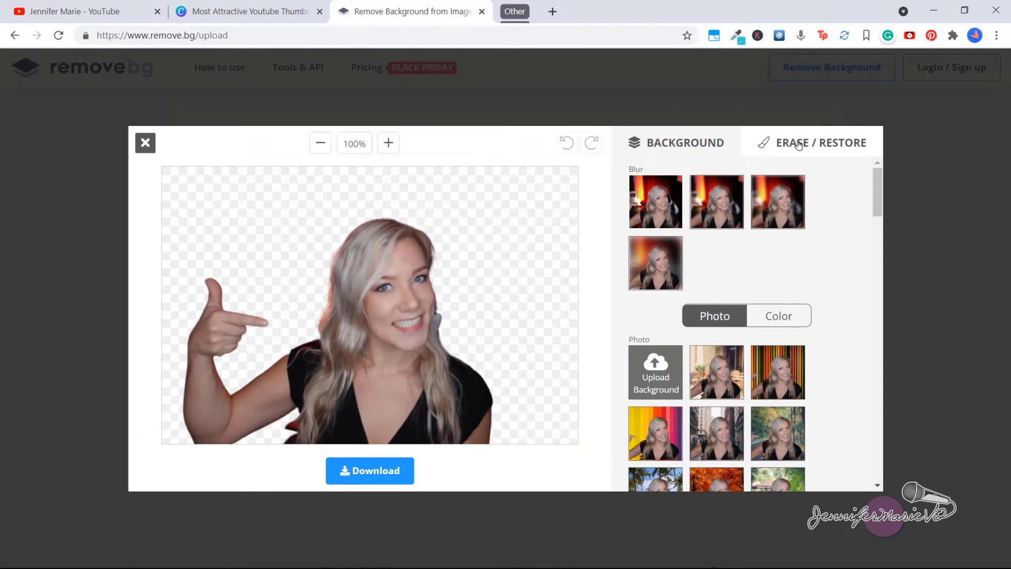
click(821, 142)
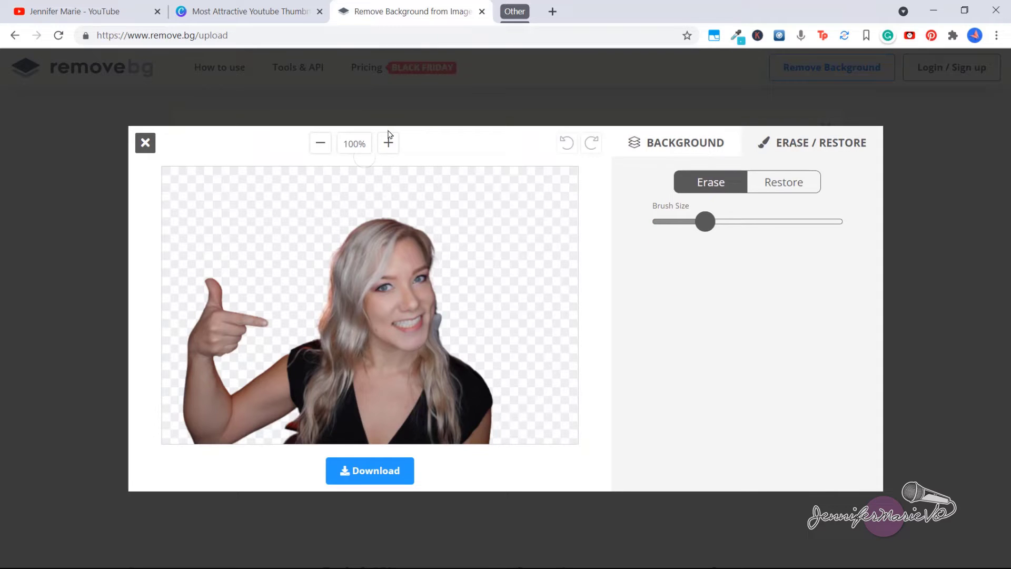
click(388, 143)
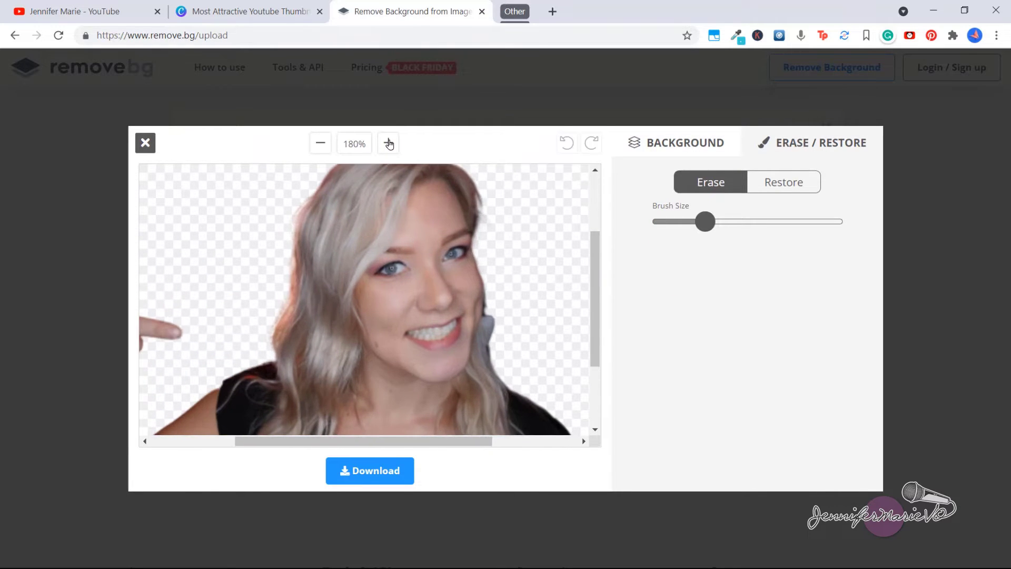
click(388, 143)
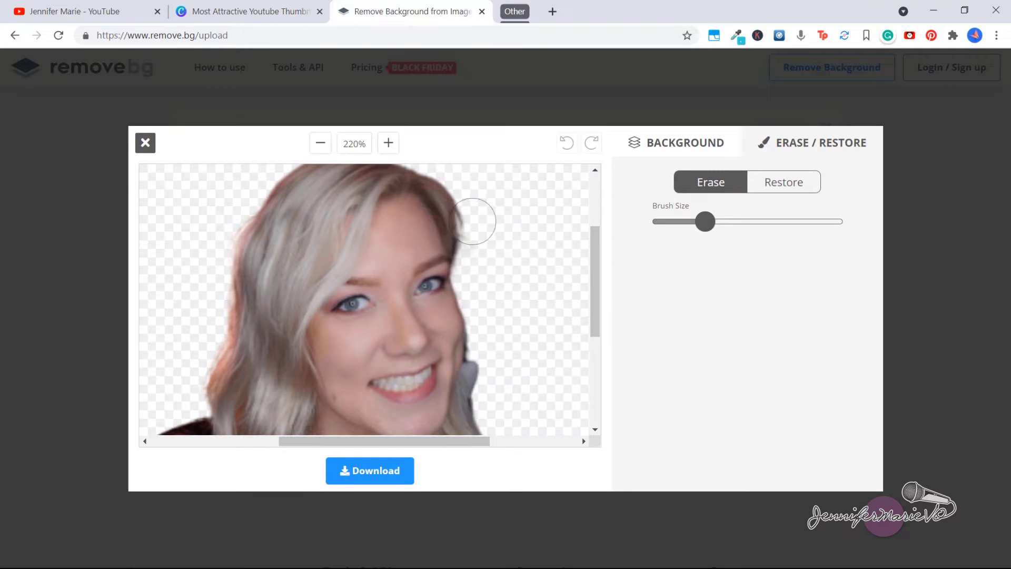
click(387, 142)
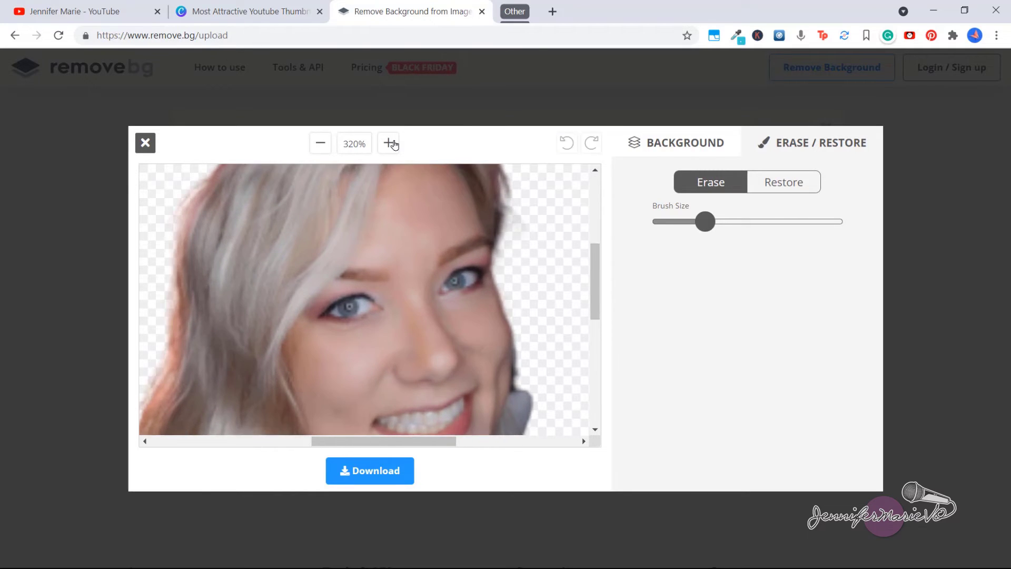
click(389, 142)
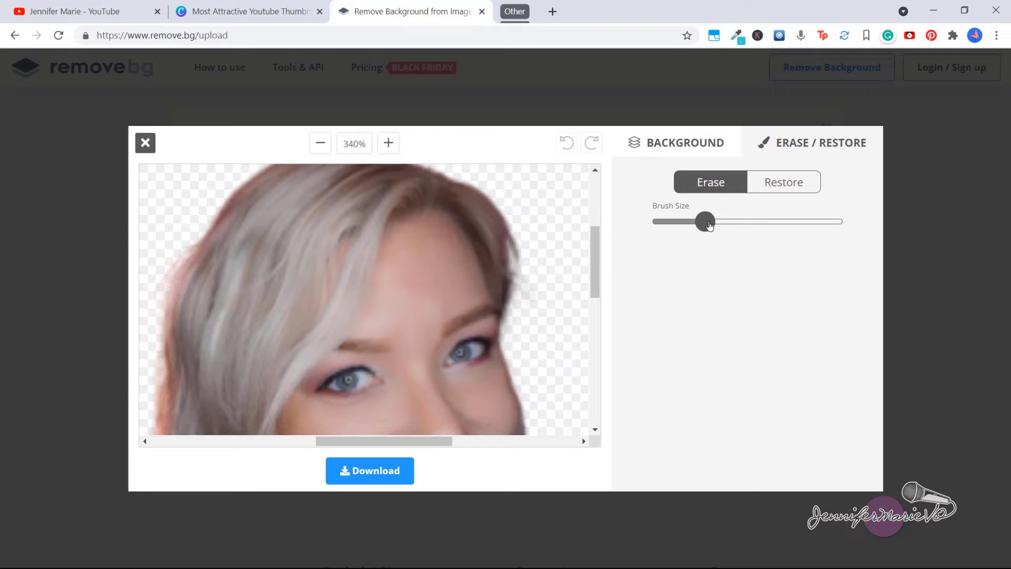
drag(704, 222, 675, 222)
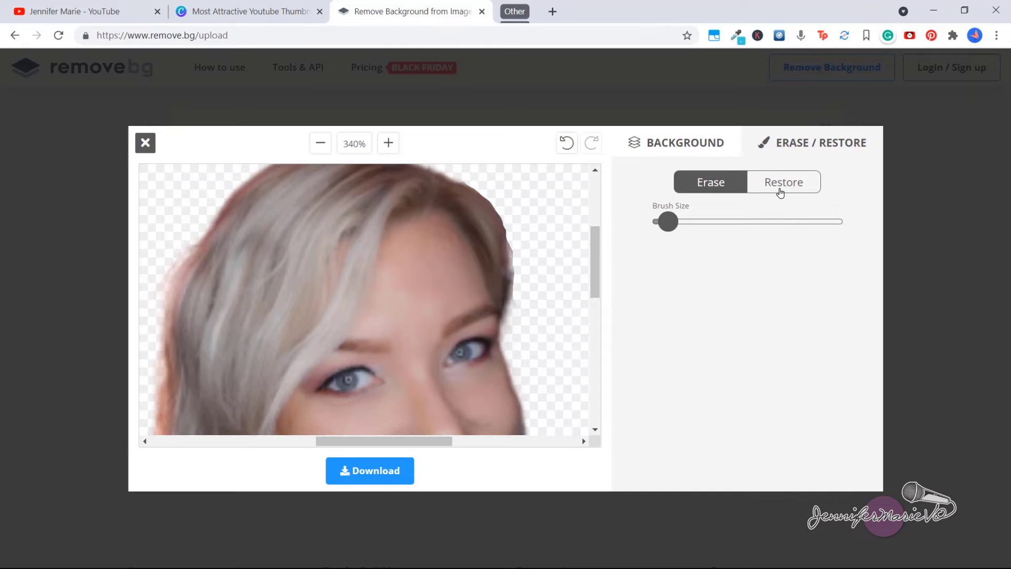
click(783, 182)
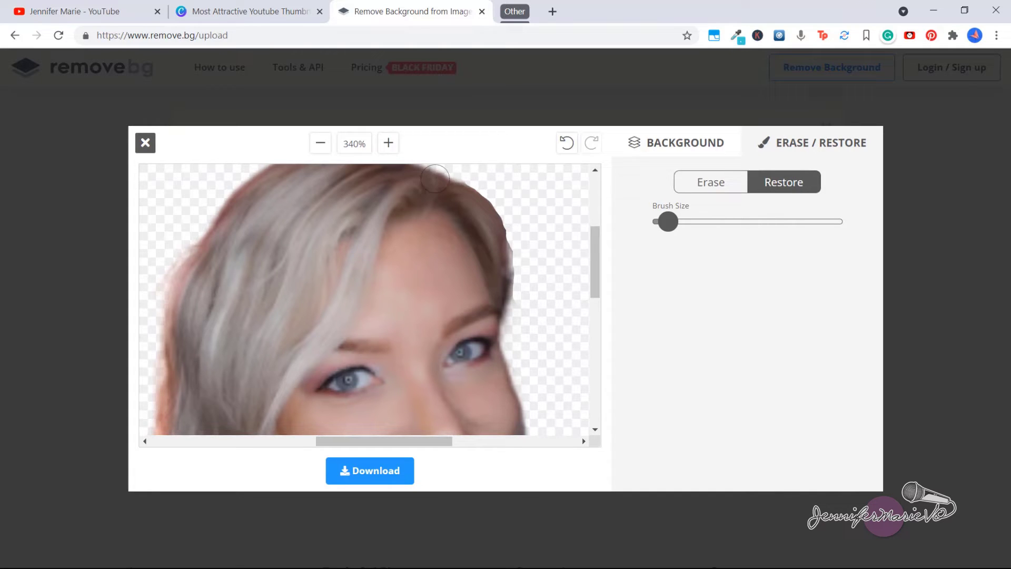
drag(432, 176, 516, 280)
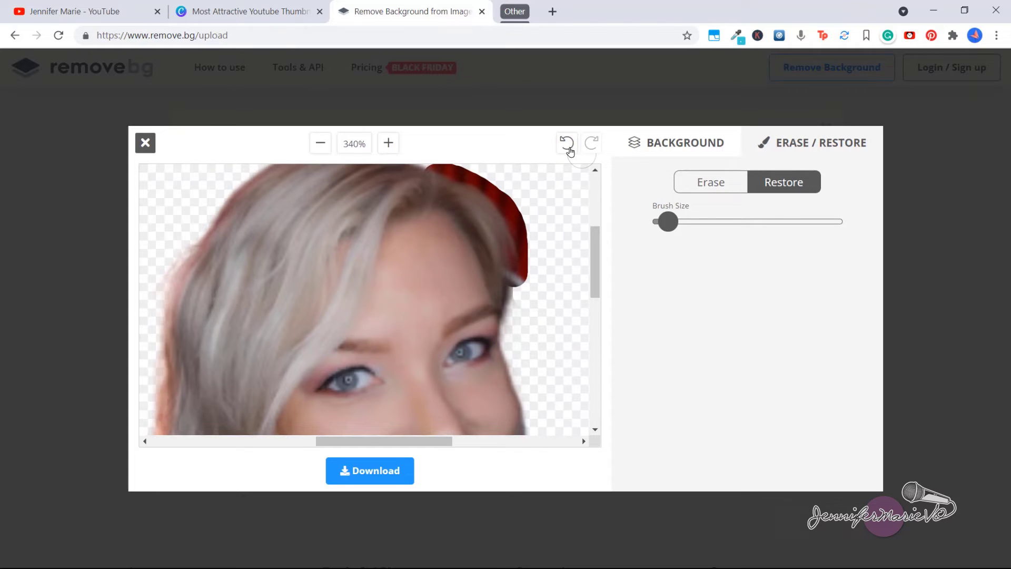
click(567, 143)
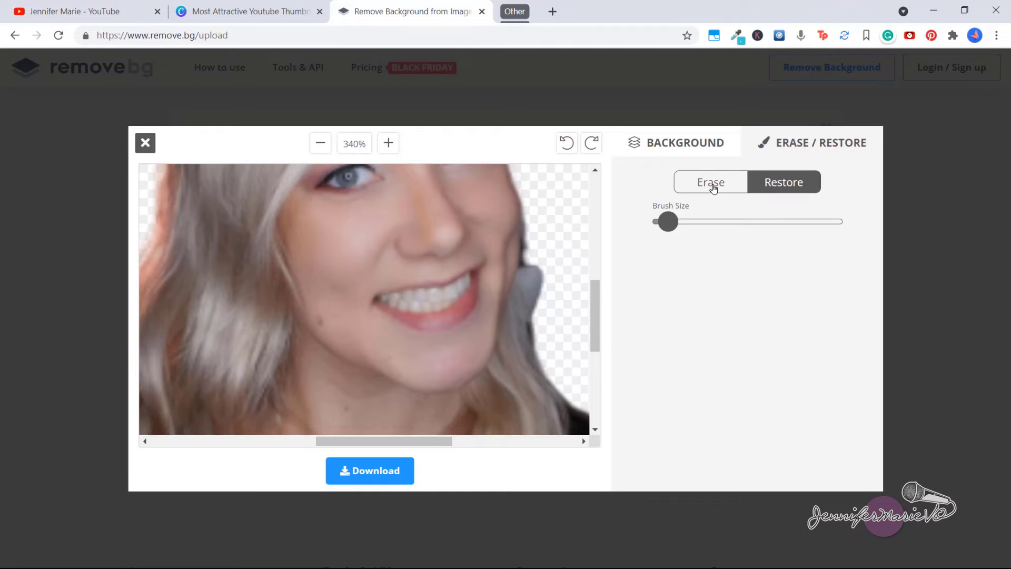
click(710, 182)
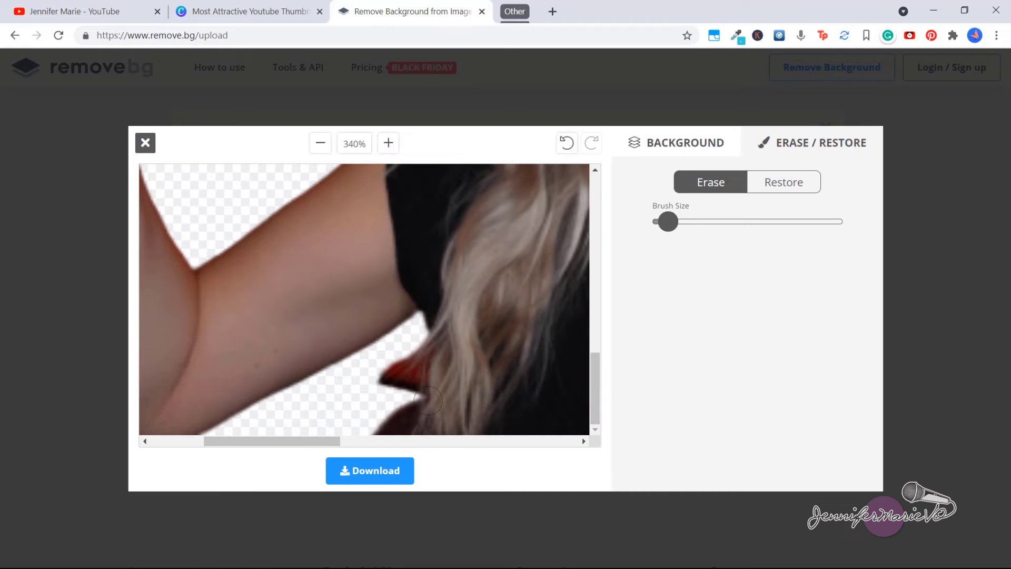
Erase the red patch and stray edges between the arm and hair at 400%, then zoom back out
drag(429, 400, 417, 359)
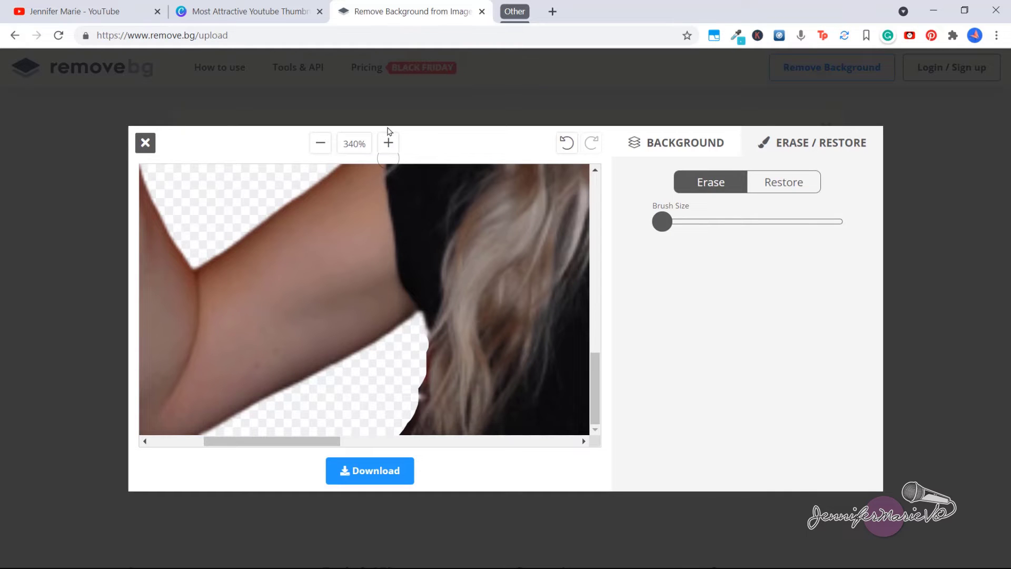
click(388, 142)
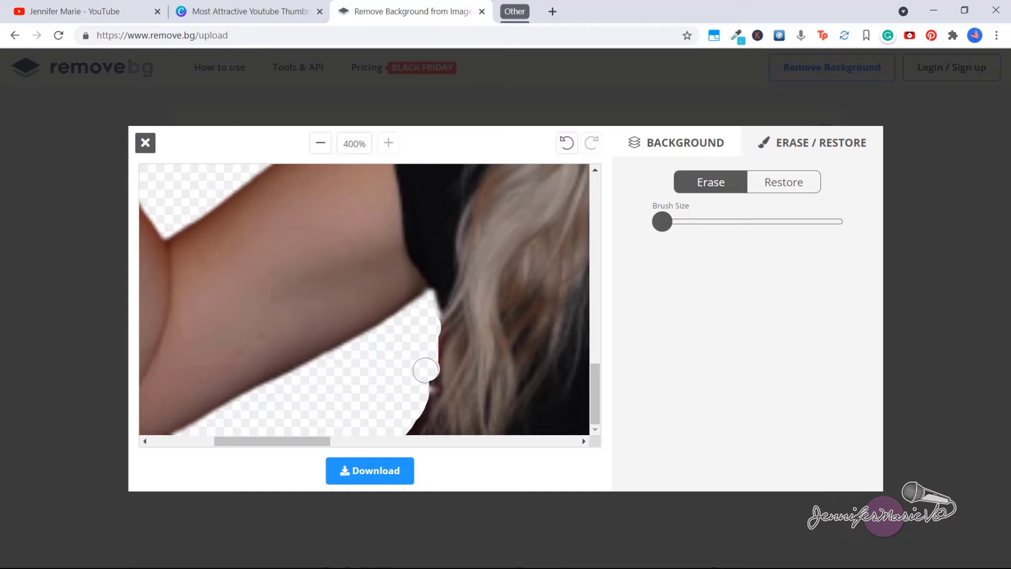
drag(426, 370, 429, 315)
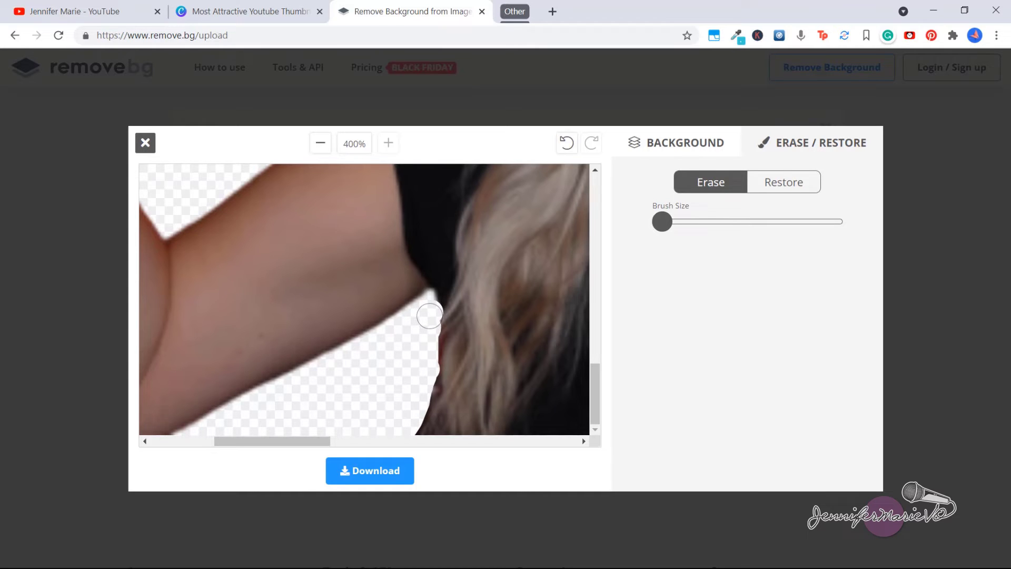
drag(428, 315, 427, 362)
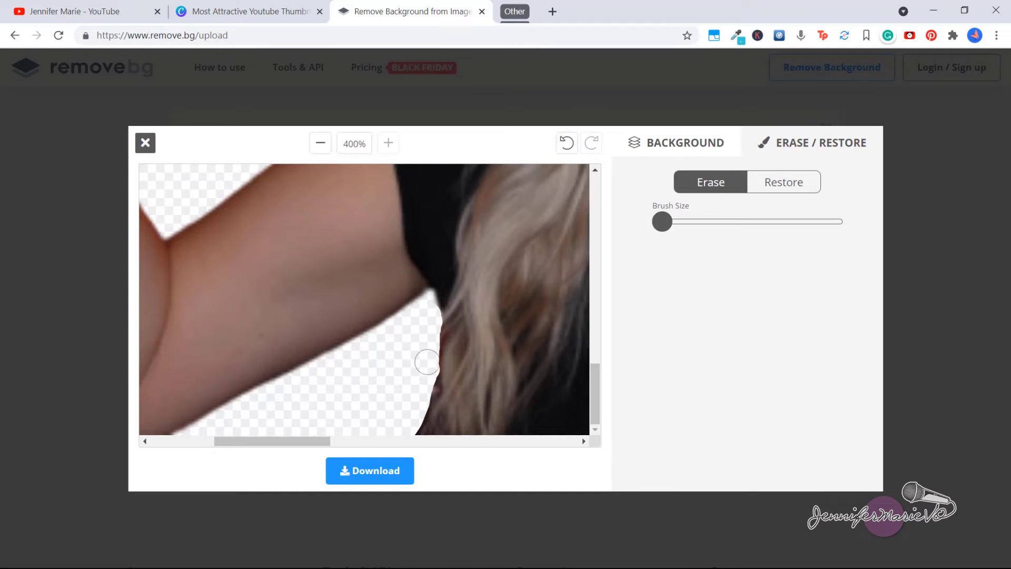
click(320, 143)
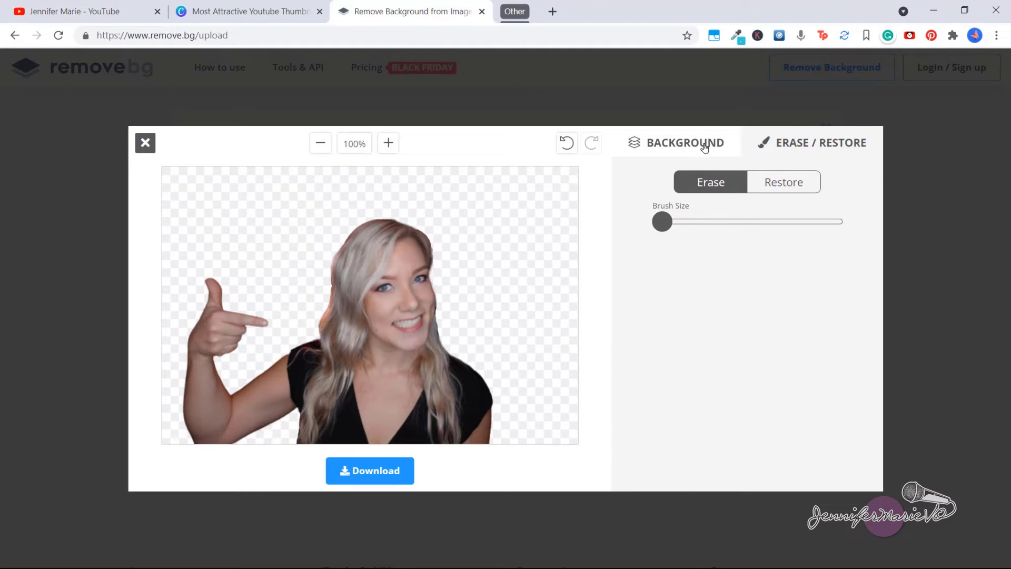
Restore the original room background and preview light and stronger blur levels on it
click(684, 143)
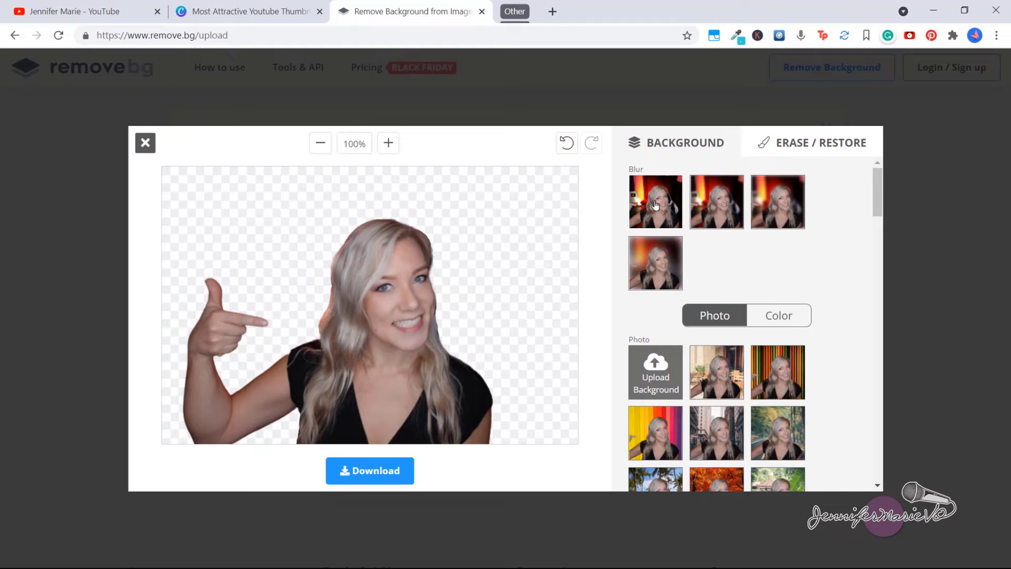
mouse_move(860, 221)
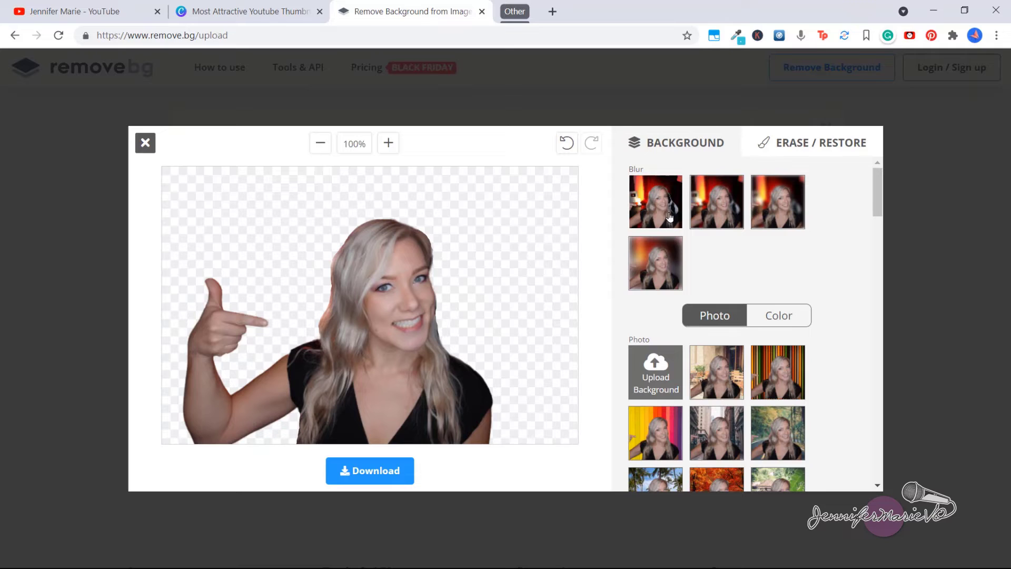
mouse_move(651, 213)
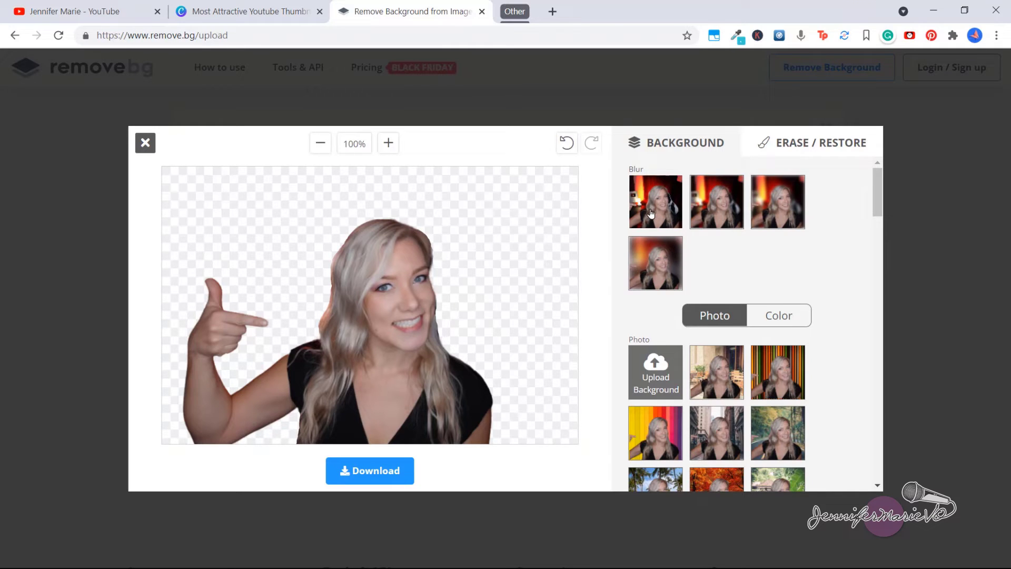
click(655, 201)
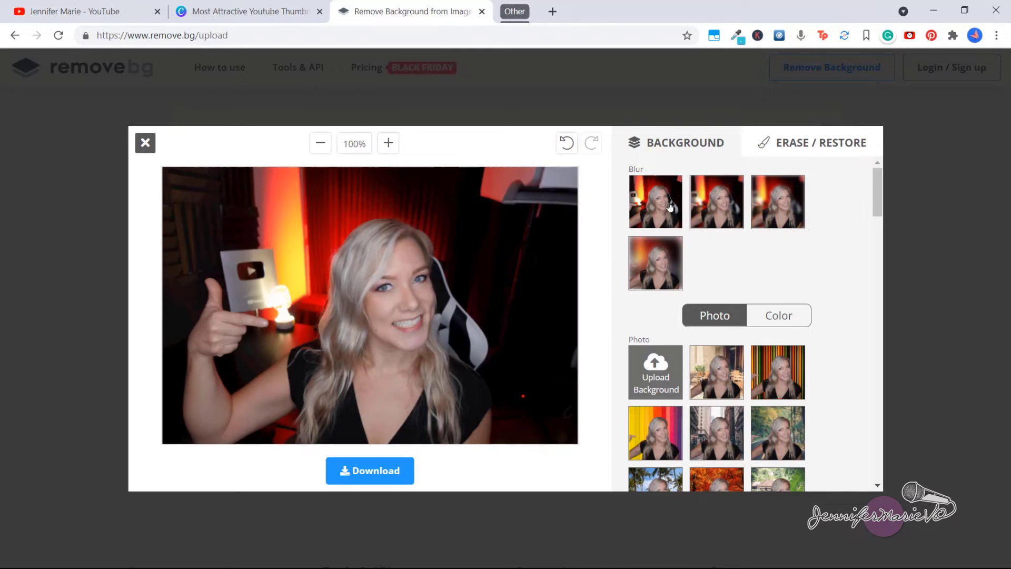
click(777, 202)
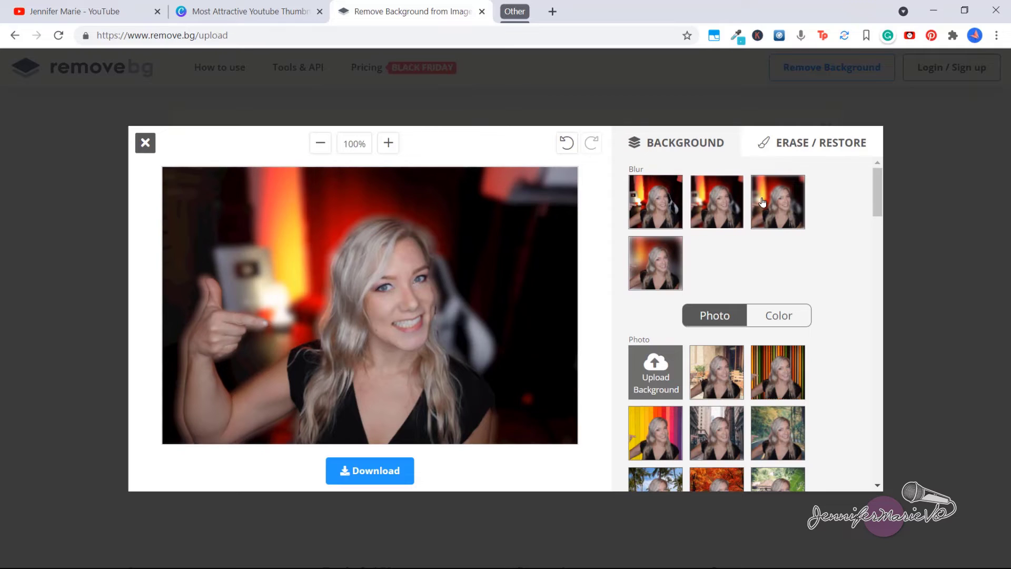
click(655, 262)
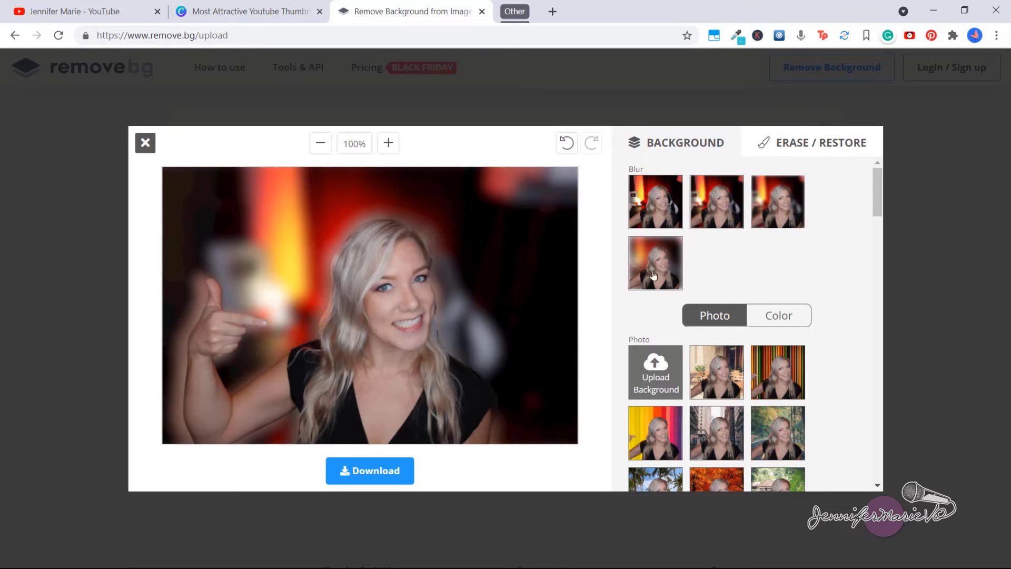
click(777, 201)
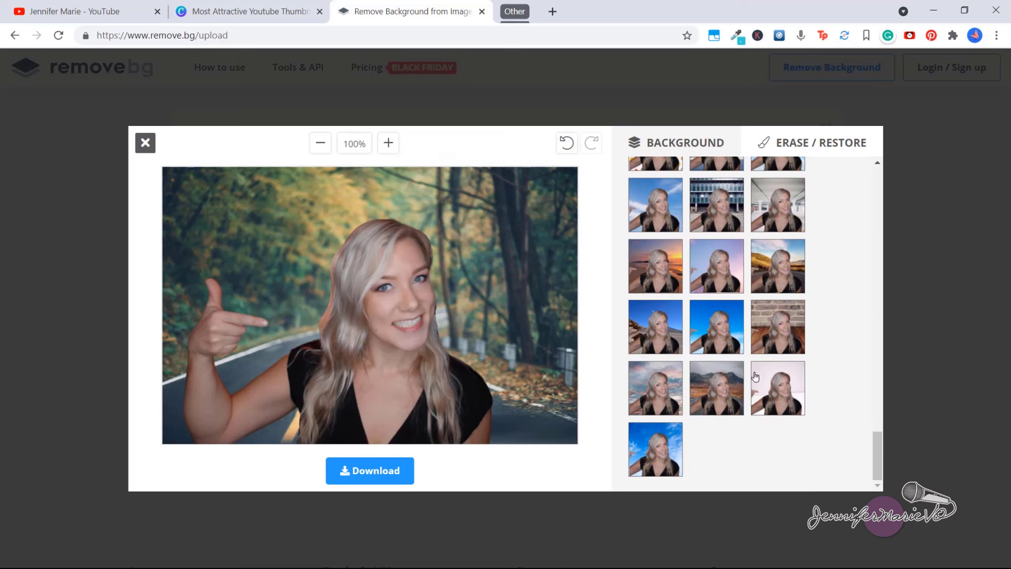
Upload a snowflake image from the computer as the cutout's background
scroll(down, 3)
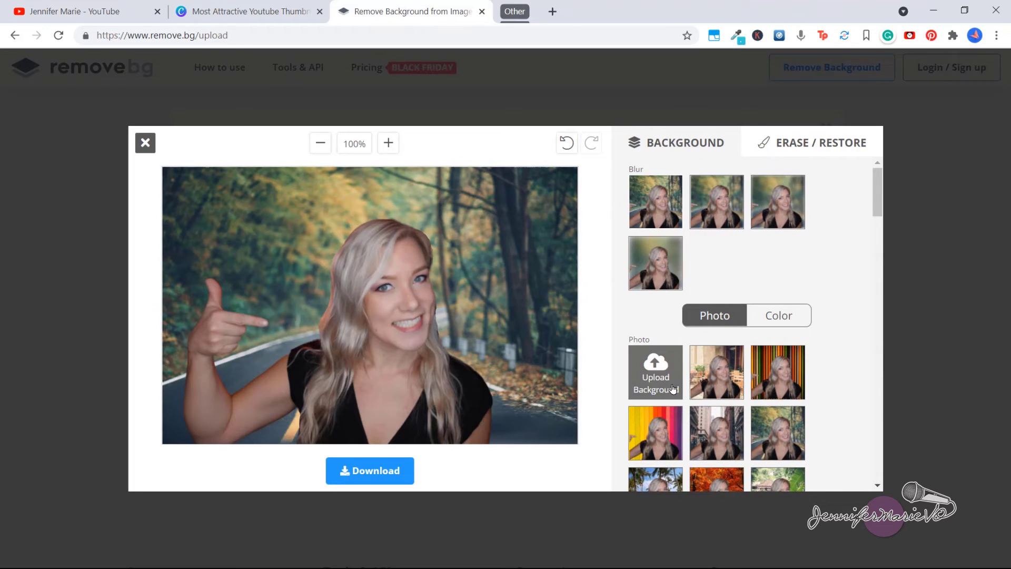
click(654, 372)
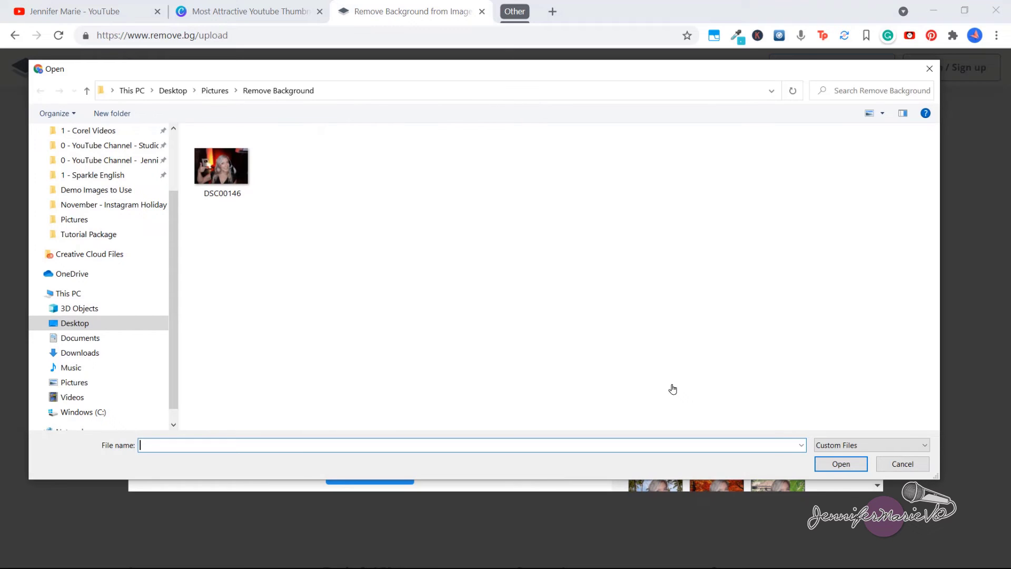
double_click(222, 164)
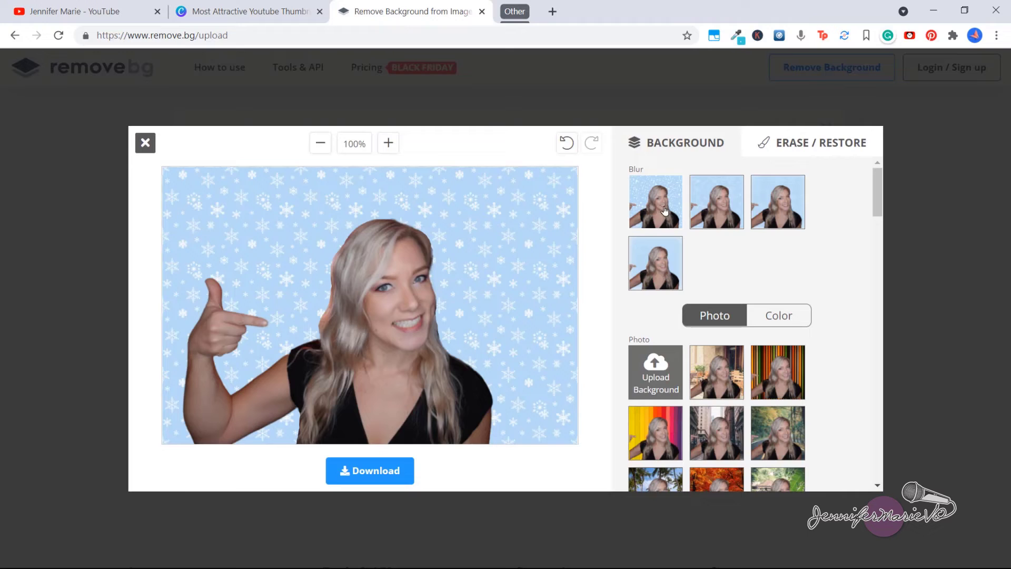
click(655, 201)
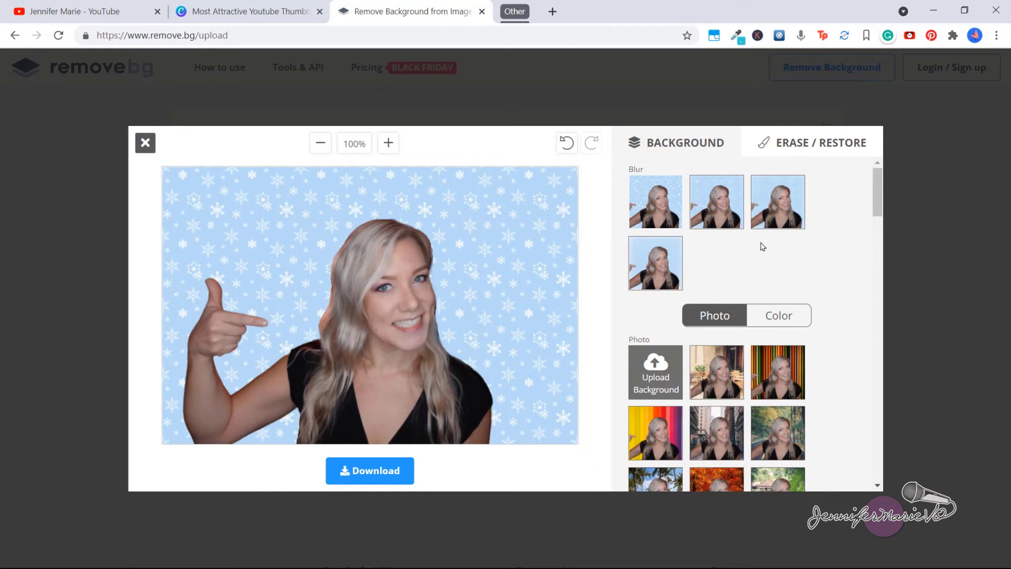
Set a custom solid purple background using the colour picker's hue slider
click(777, 315)
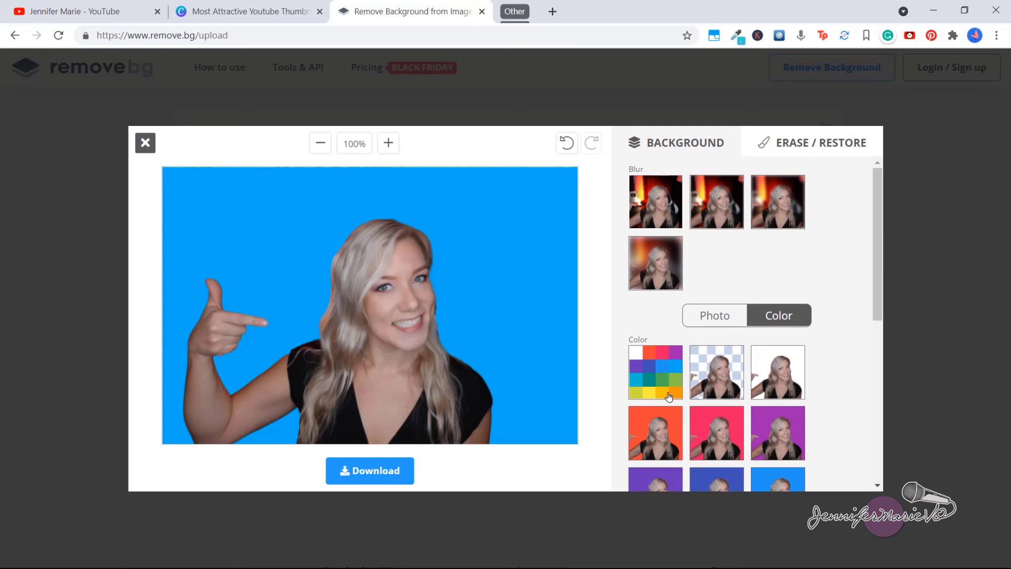
click(654, 371)
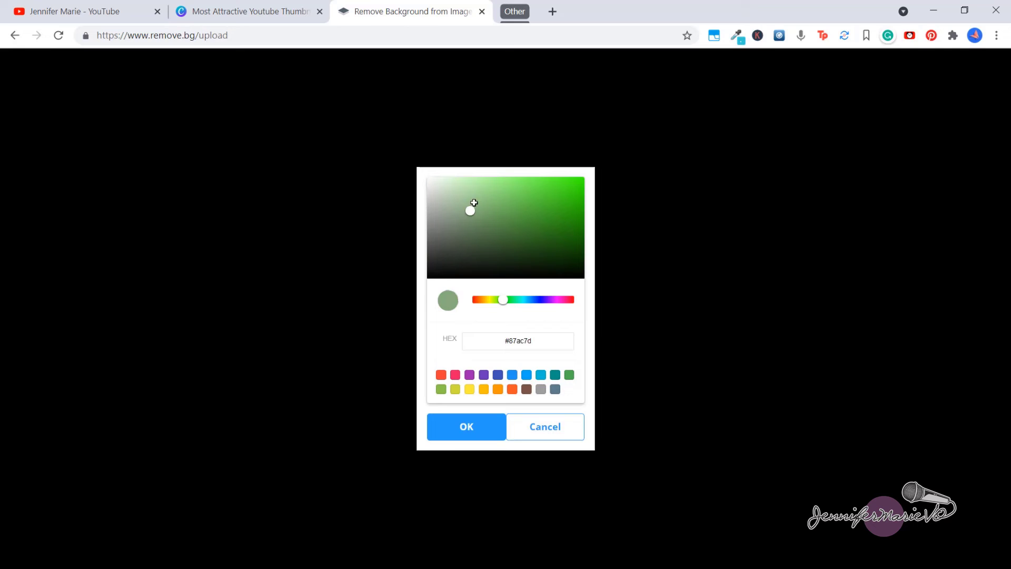
drag(504, 299, 556, 300)
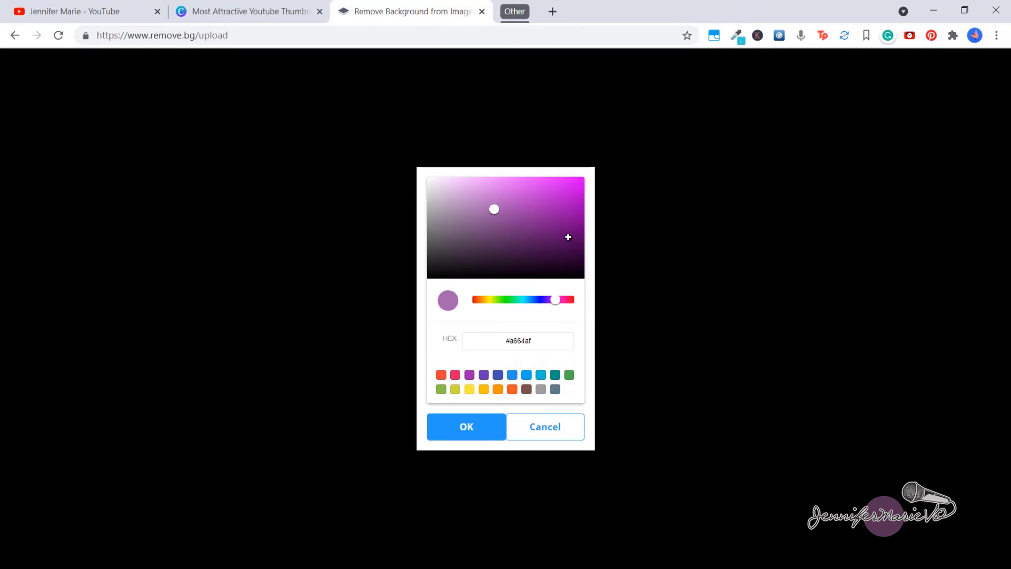
click(466, 427)
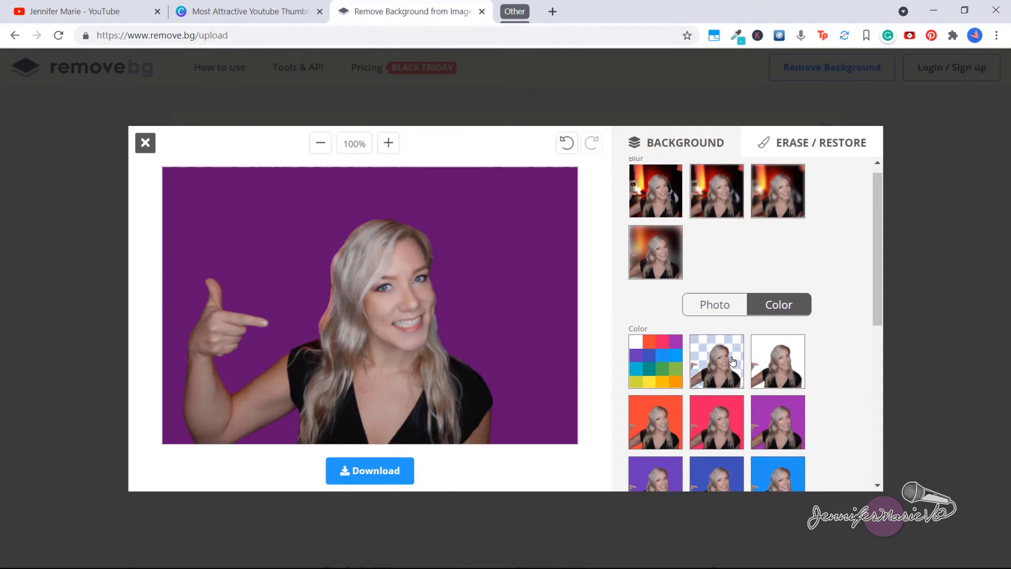
mouse_move(702, 360)
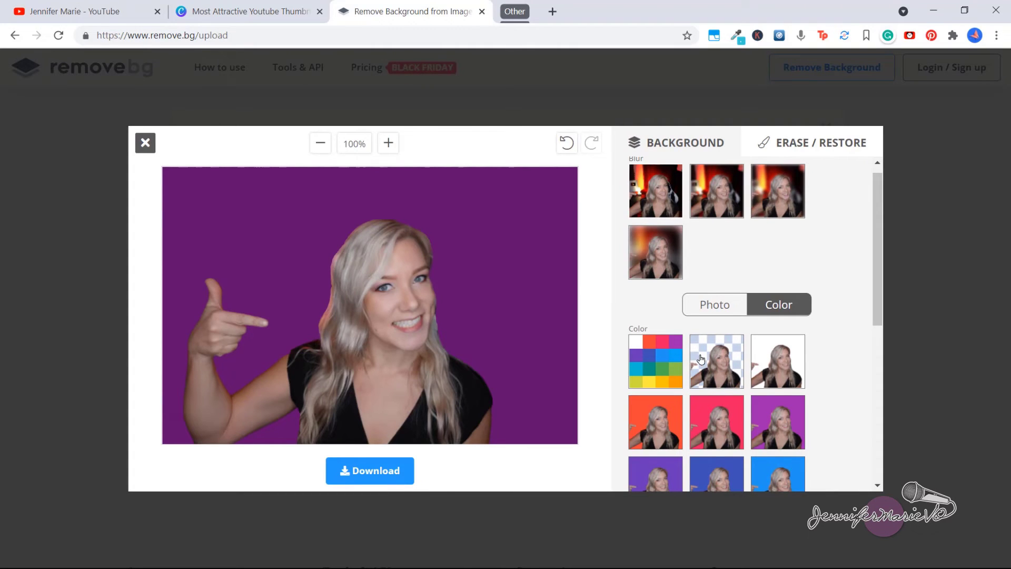
Switch the background back to transparent and download the cutout as a PNG image
click(716, 362)
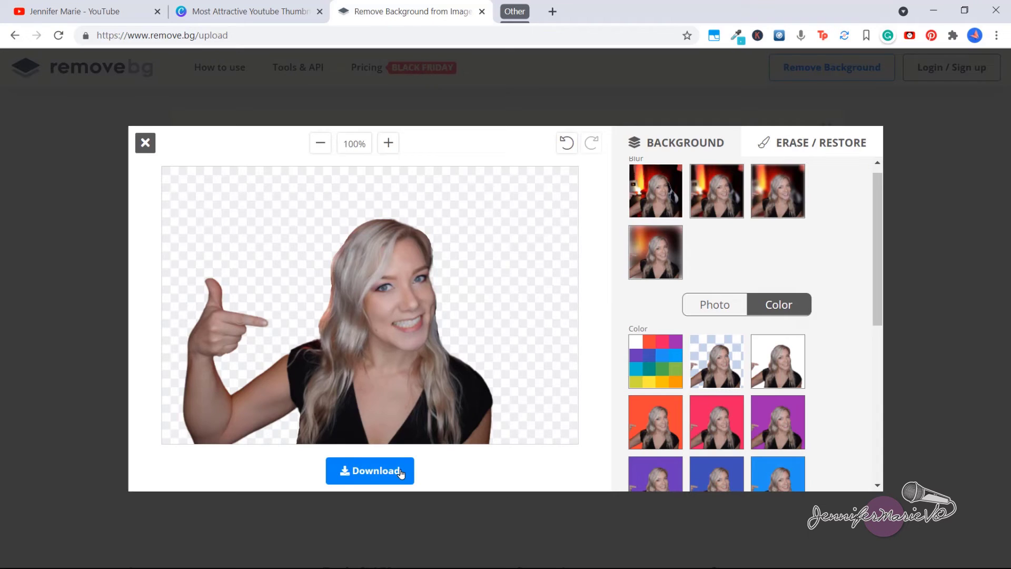
click(370, 470)
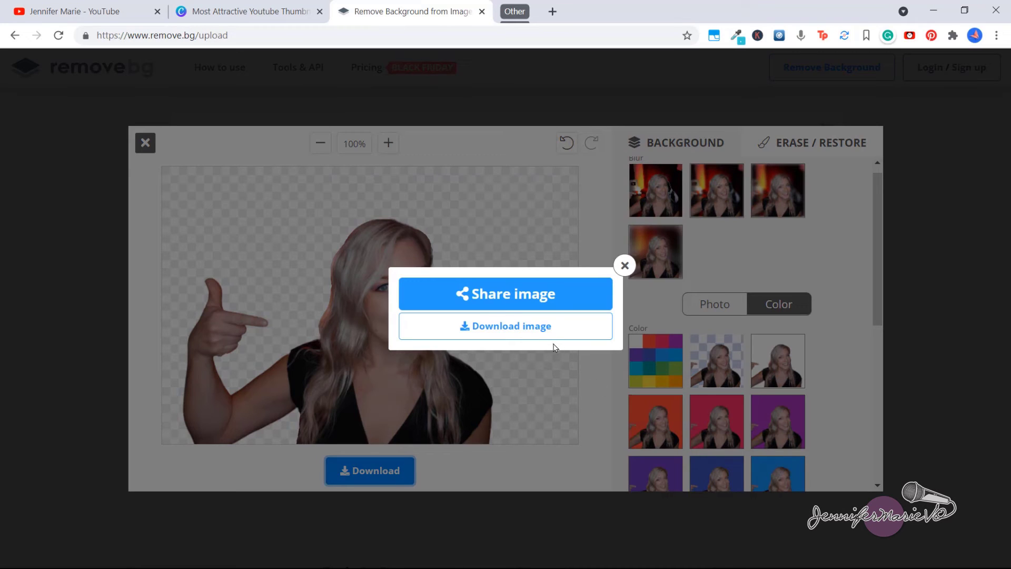
click(504, 326)
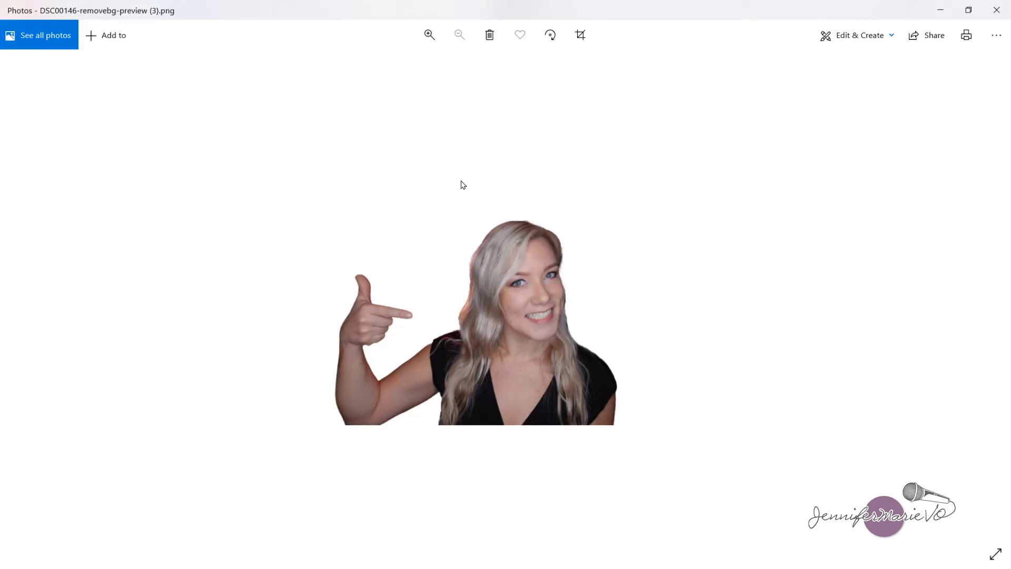
mouse_move(558, 229)
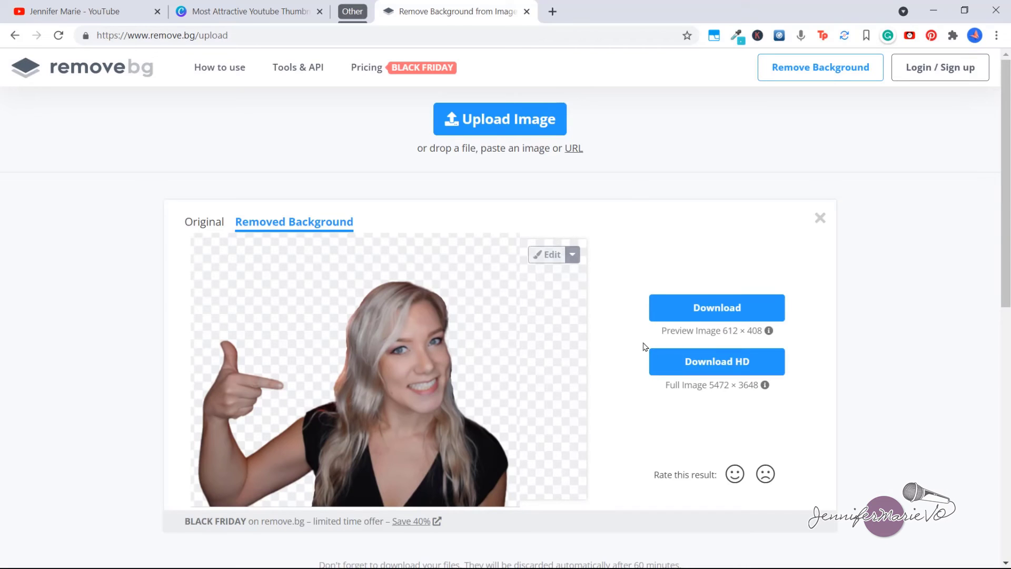
mouse_move(716, 361)
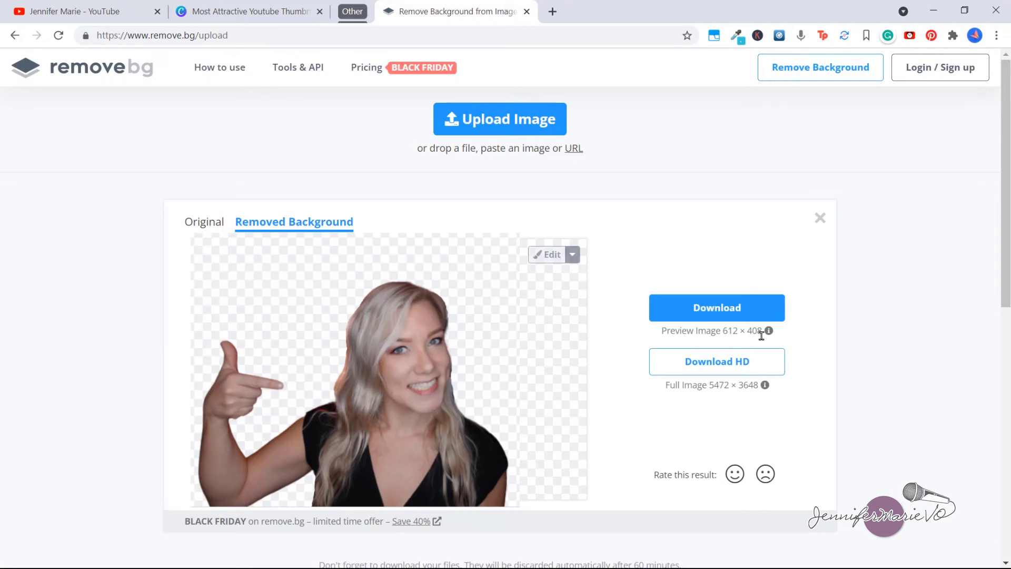
mouse_move(833, 332)
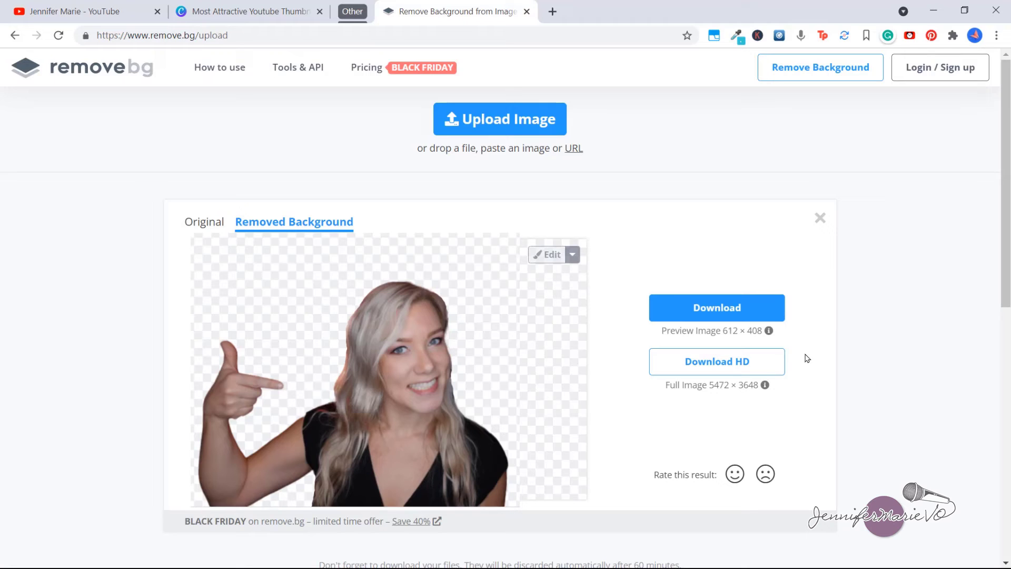
mouse_move(881, 364)
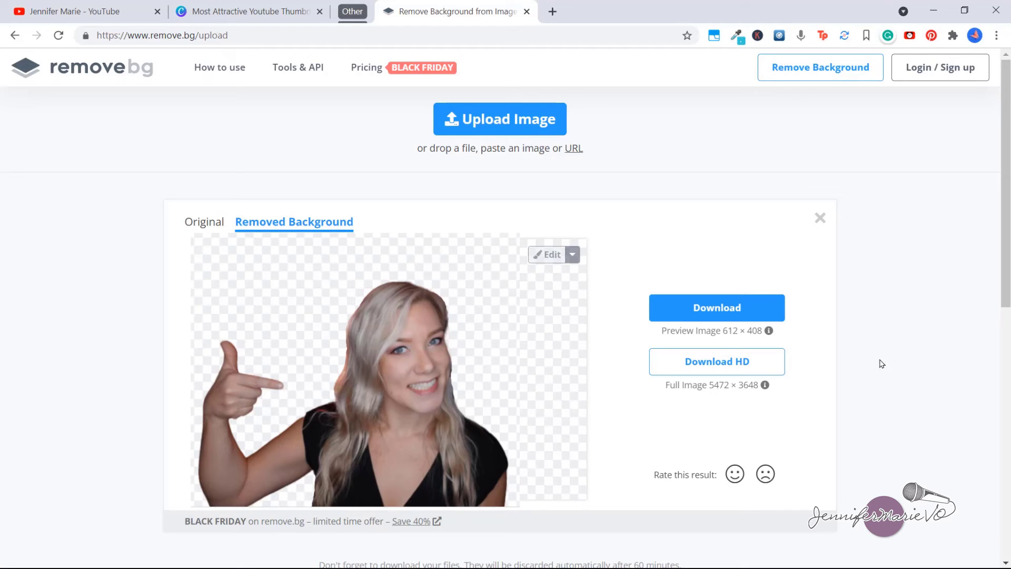
mouse_move(750, 380)
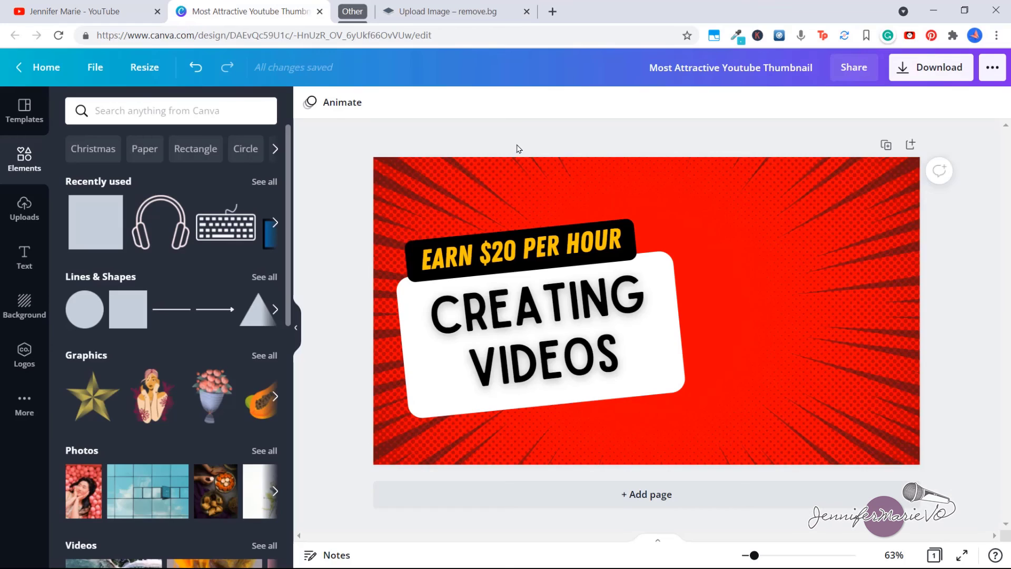
mouse_move(65, 219)
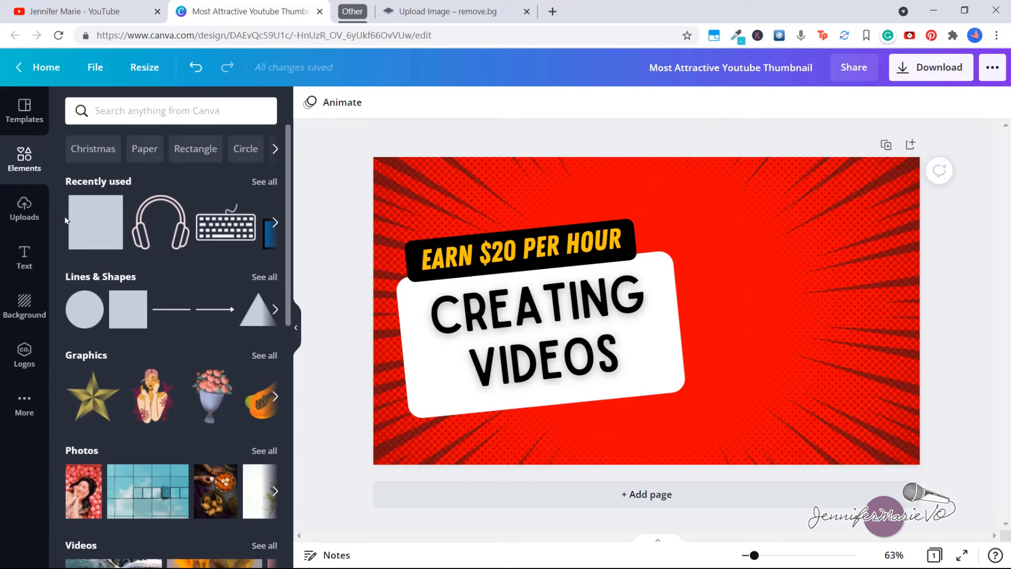
Add the remove.bg cutout from Uploads to the right of the thumbnail and deselect it
click(24, 207)
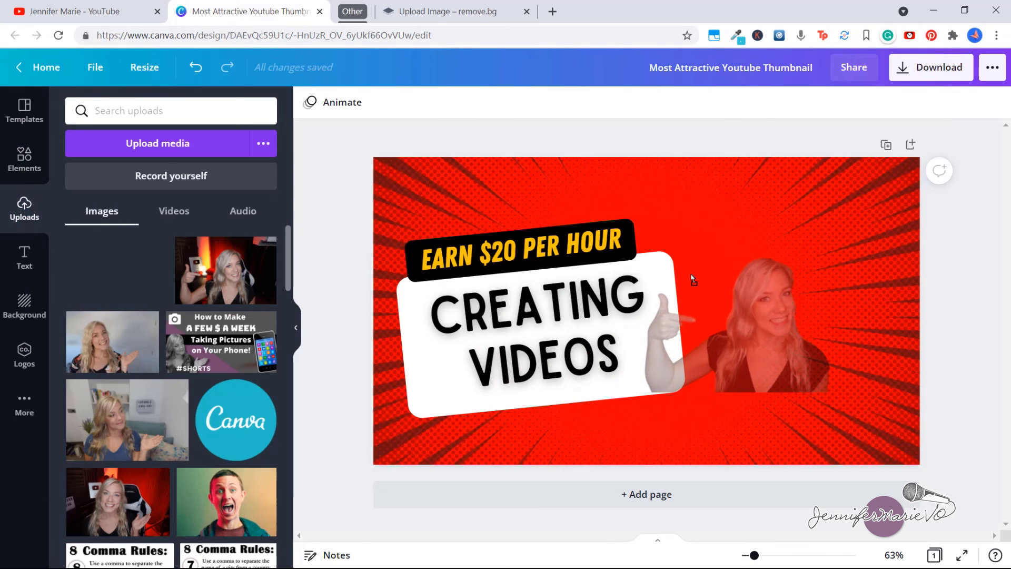
click(764, 323)
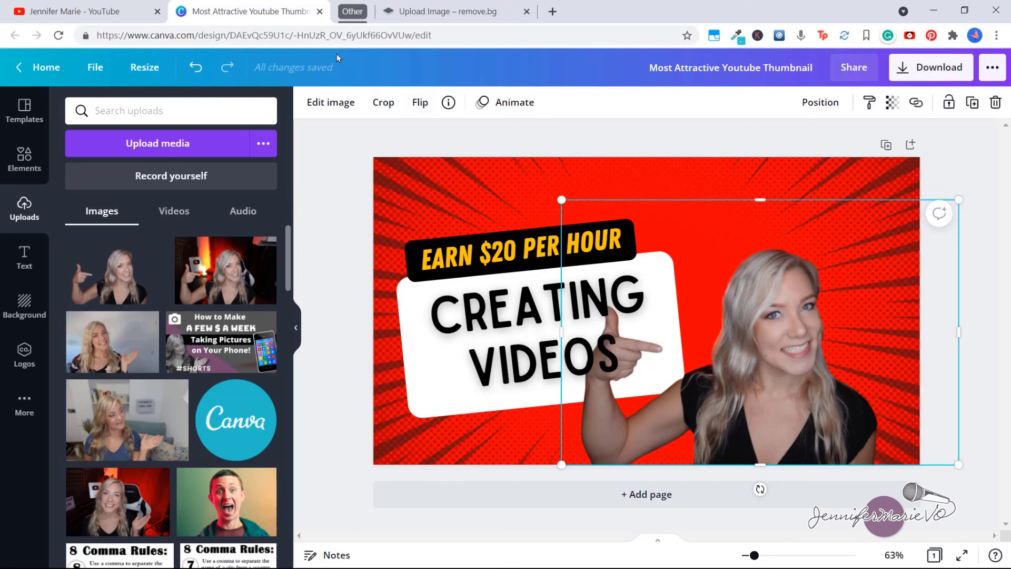
mouse_move(843, 326)
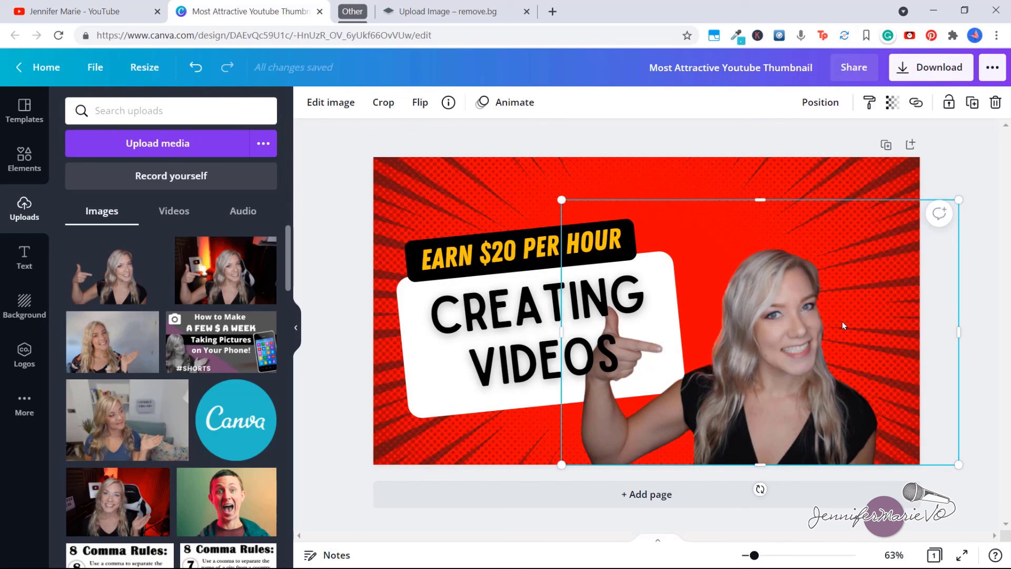
click(601, 146)
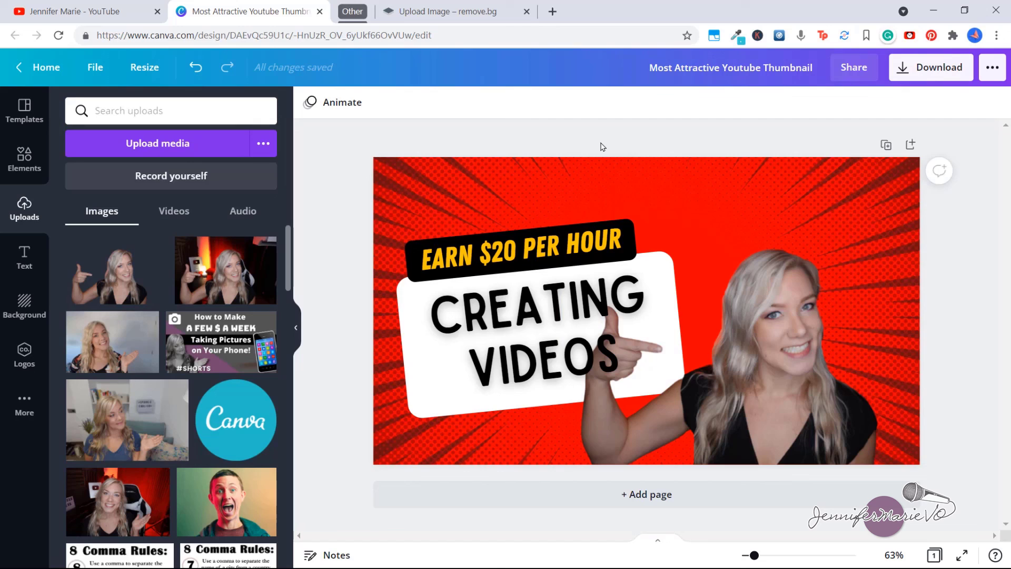